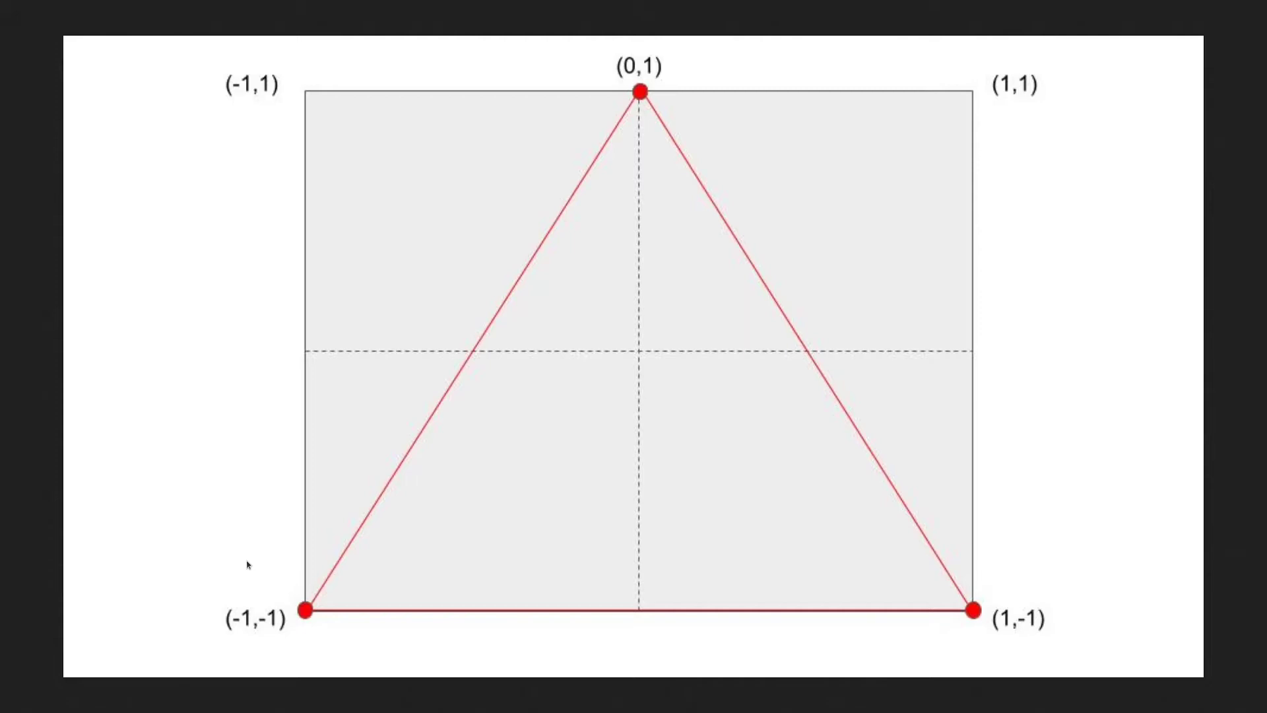
pyautogui.moveTo(222, 583)
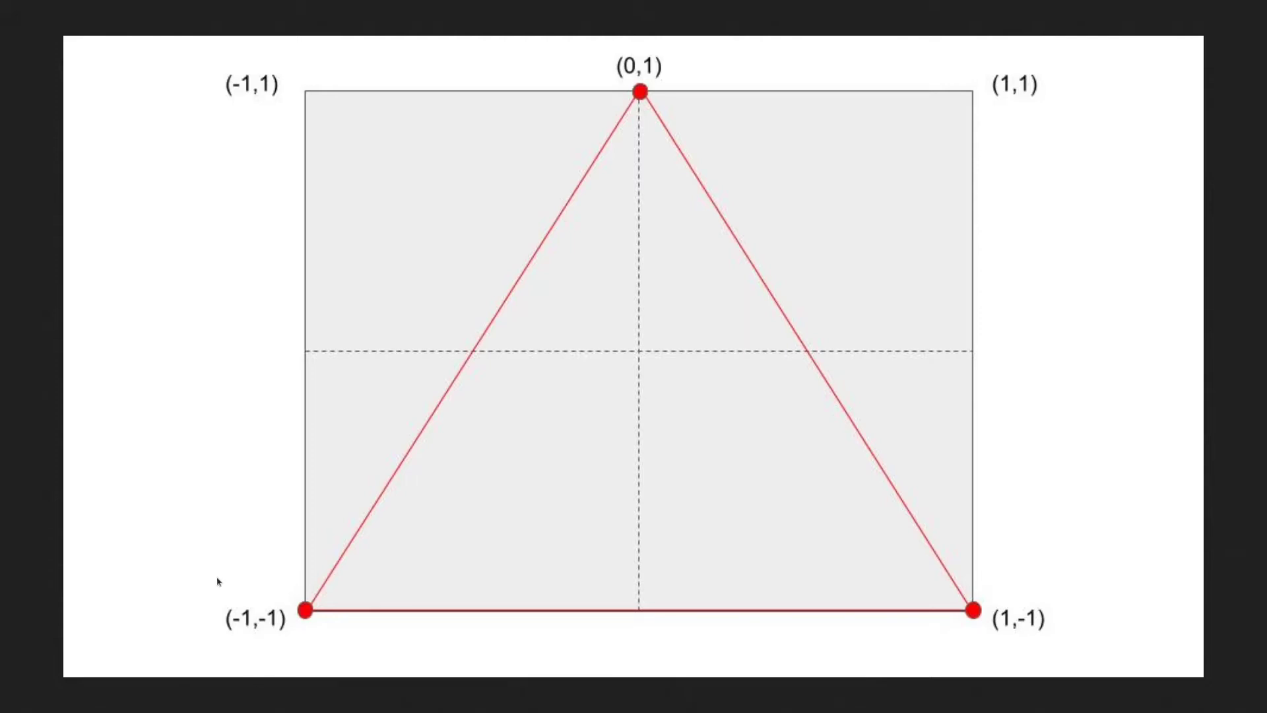
pyautogui.moveTo(602, 73)
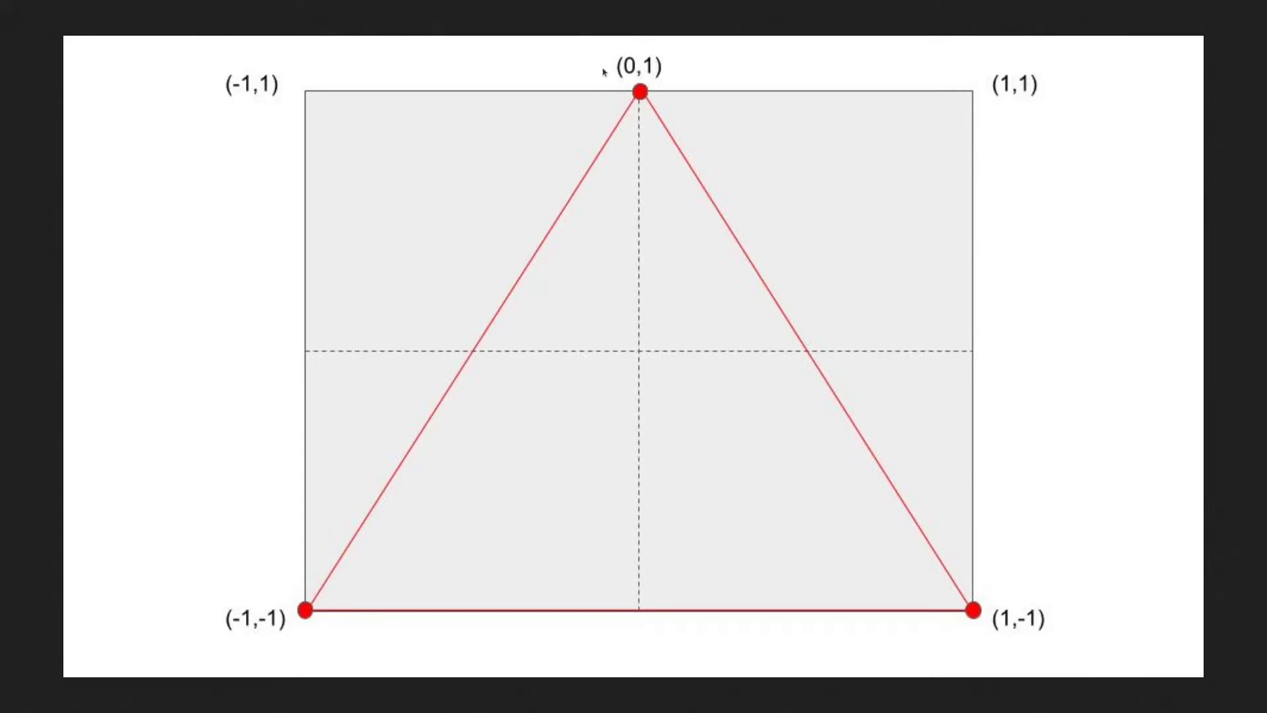
pyautogui.moveTo(812, 356)
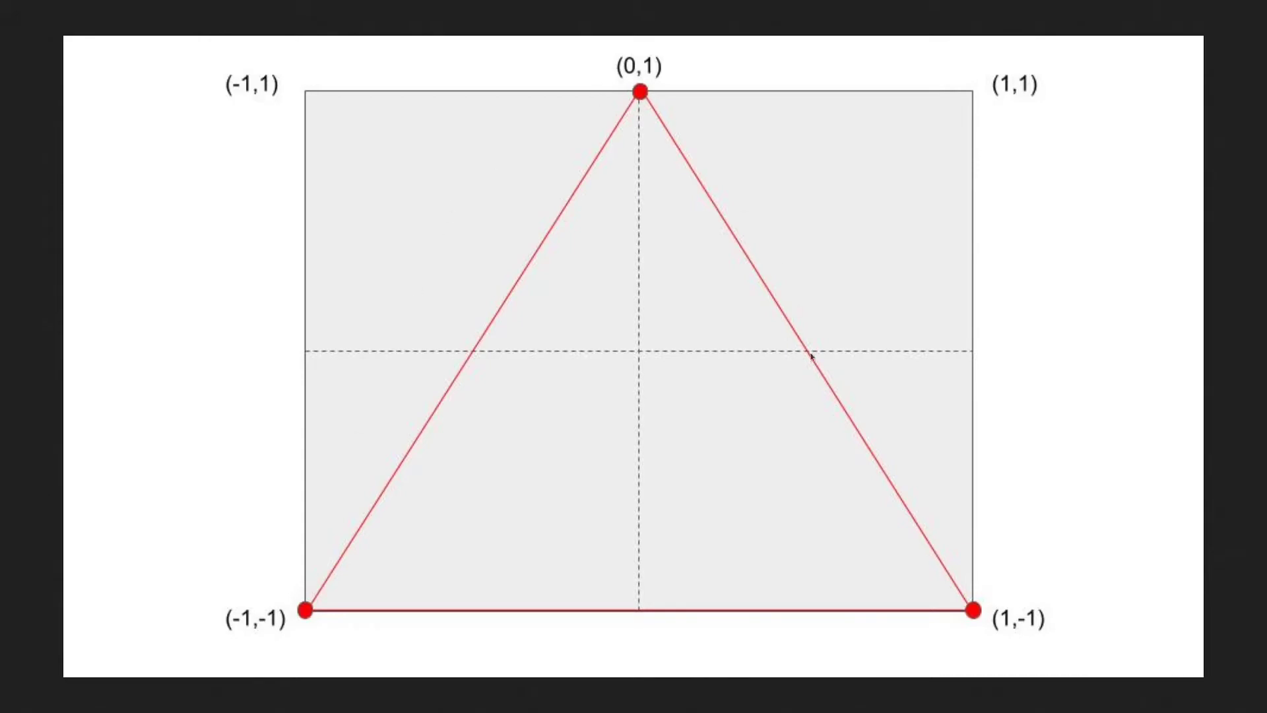
pyautogui.moveTo(1027, 581)
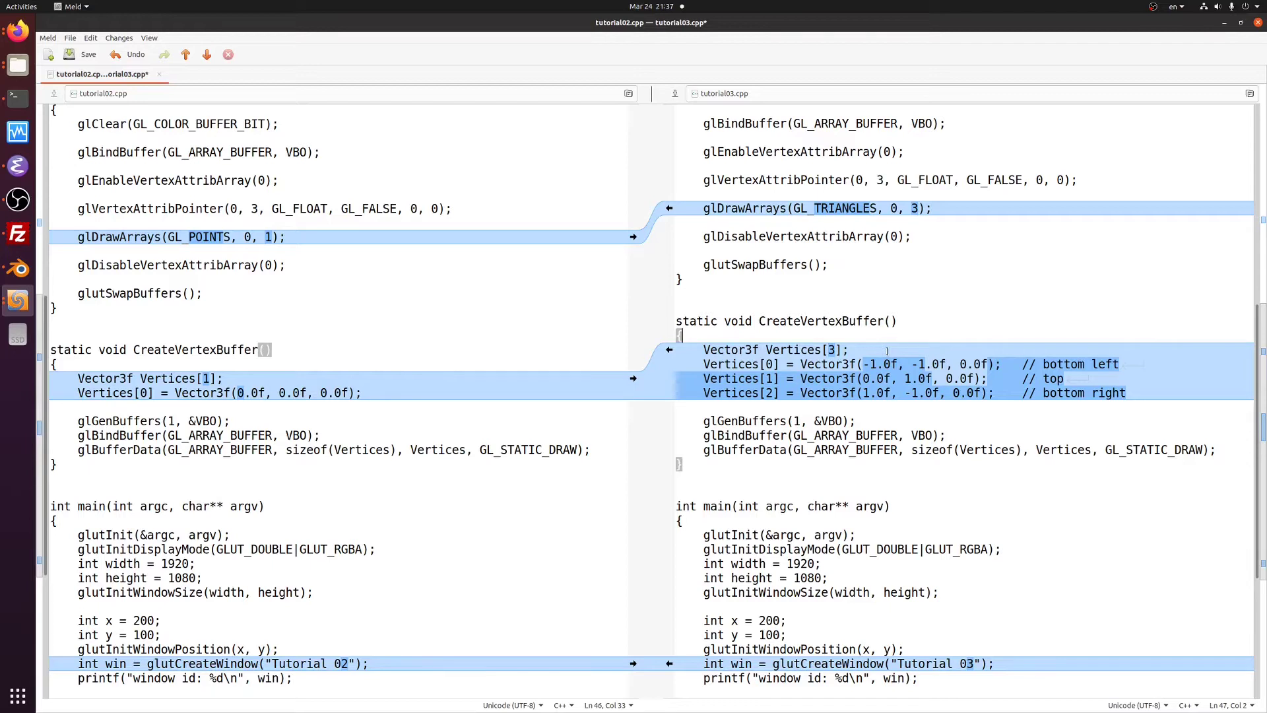
# - Inspect the glBufferData upload line in the tutorial02 vs tutorial03 diff
pyautogui.click(831, 348)
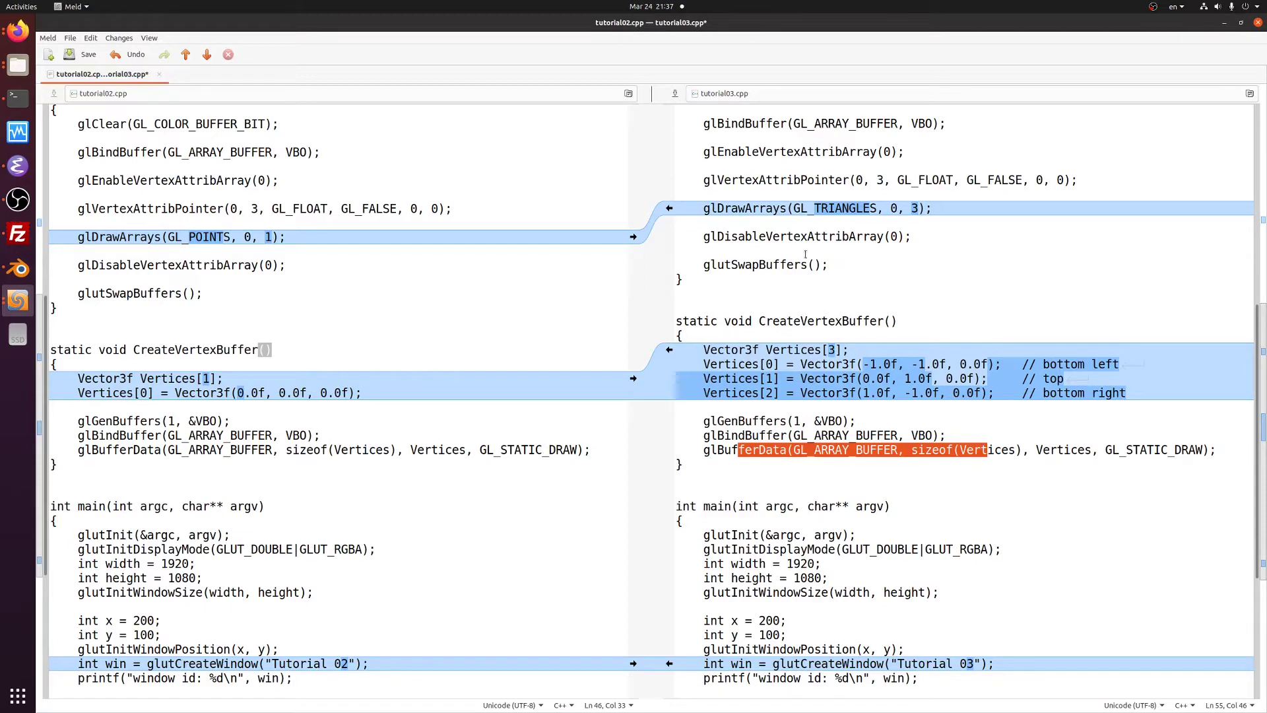
pyautogui.scroll(3)
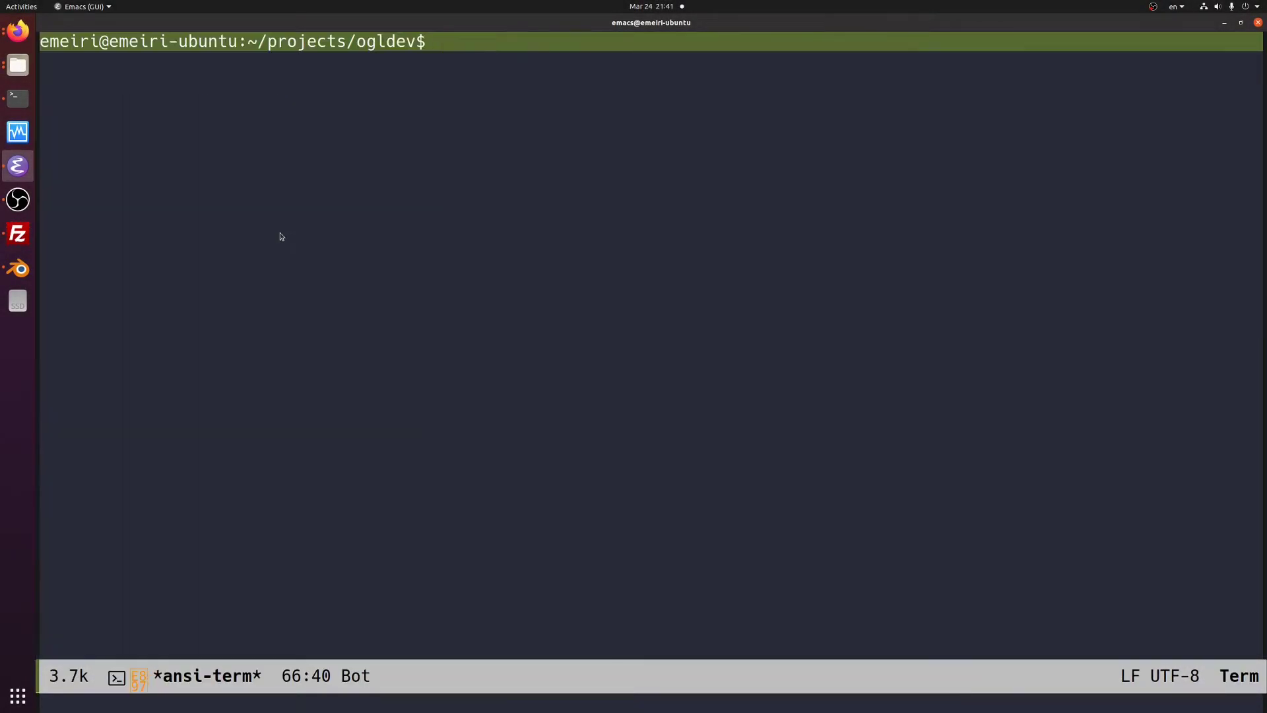
# - In the terminal, cd into tutorial03, run ./build.sh and list the folder contents
pyautogui.write('cd tut')
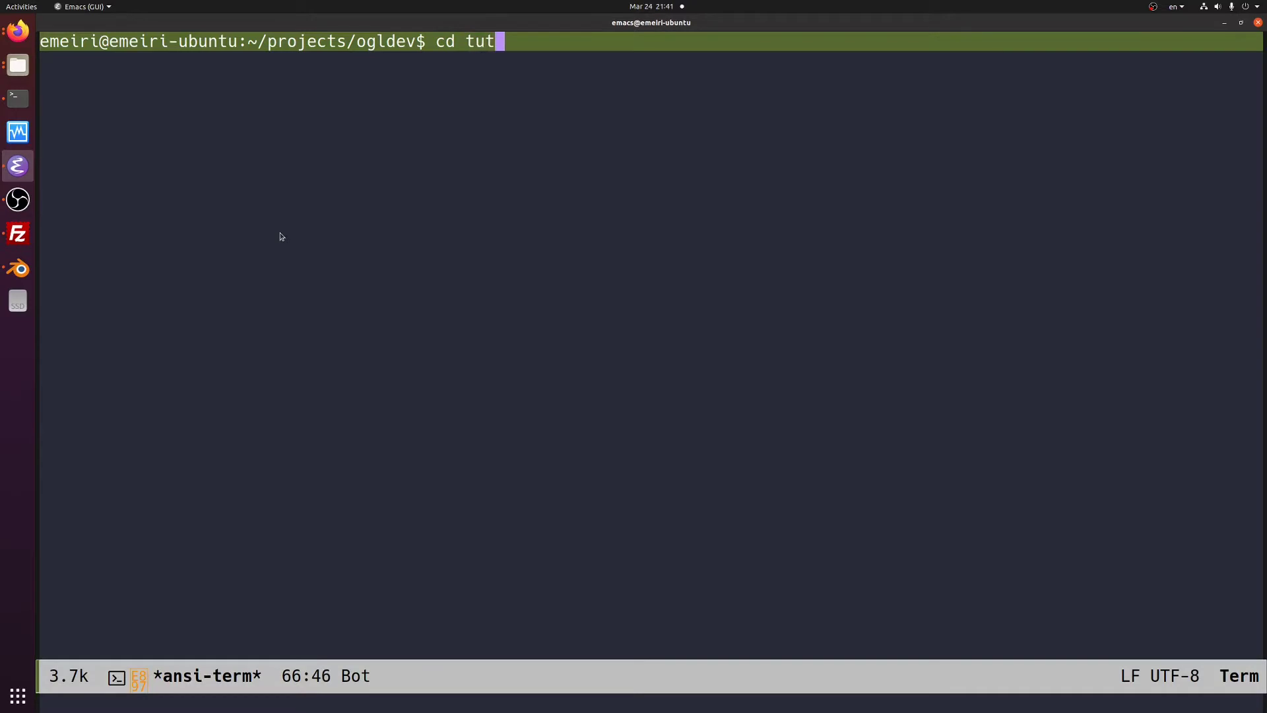
pyautogui.write('orial03')
pyautogui.write('./')
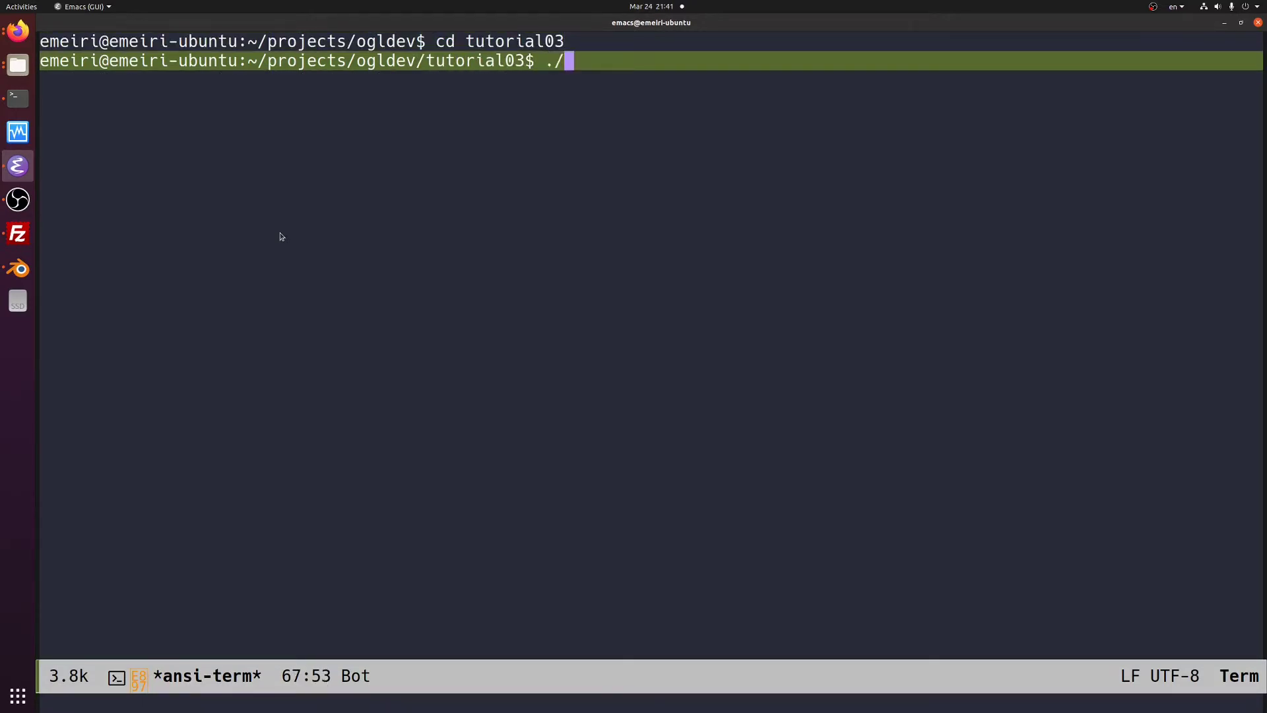
pyautogui.write('build.sh')
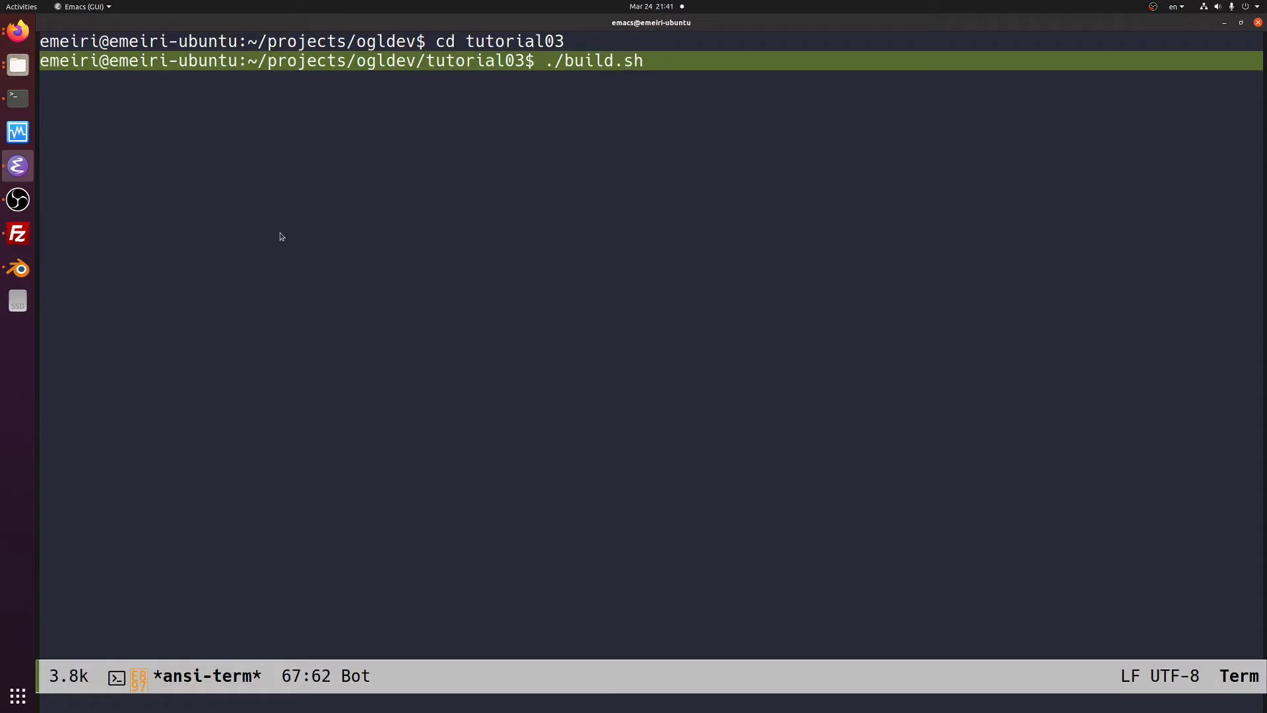
pyautogui.write('l')
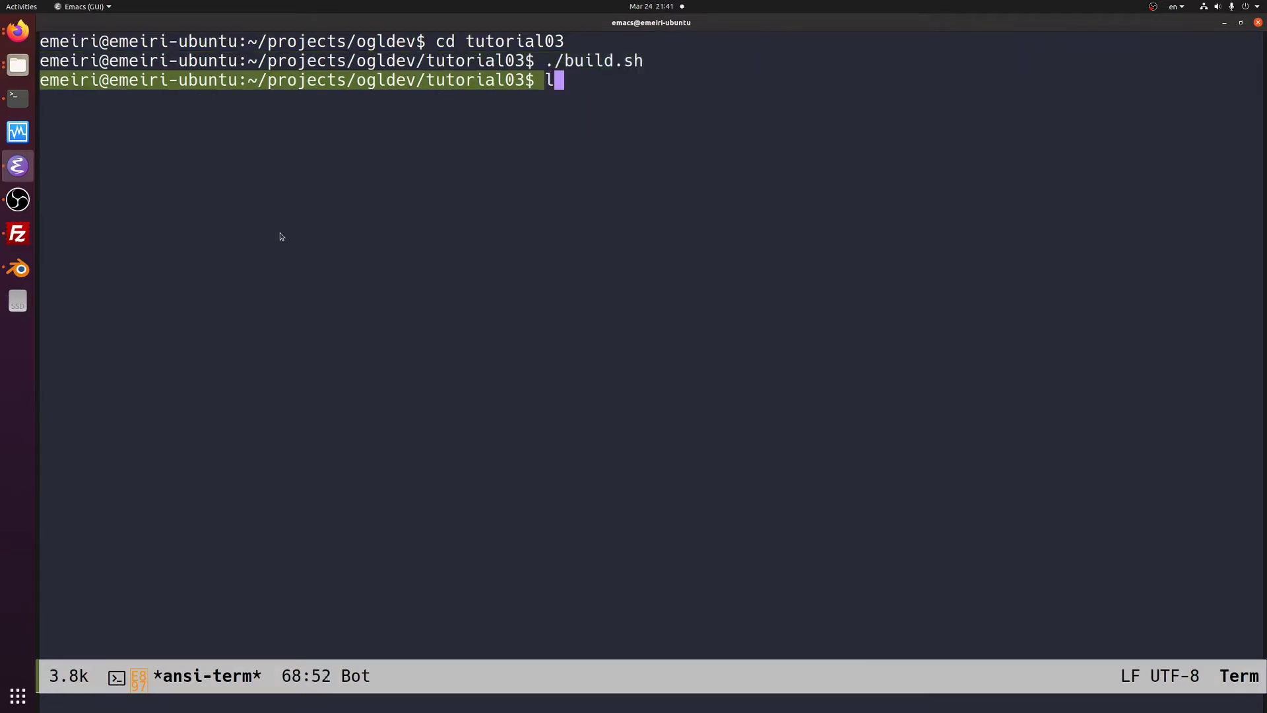
pyautogui.press('Return')
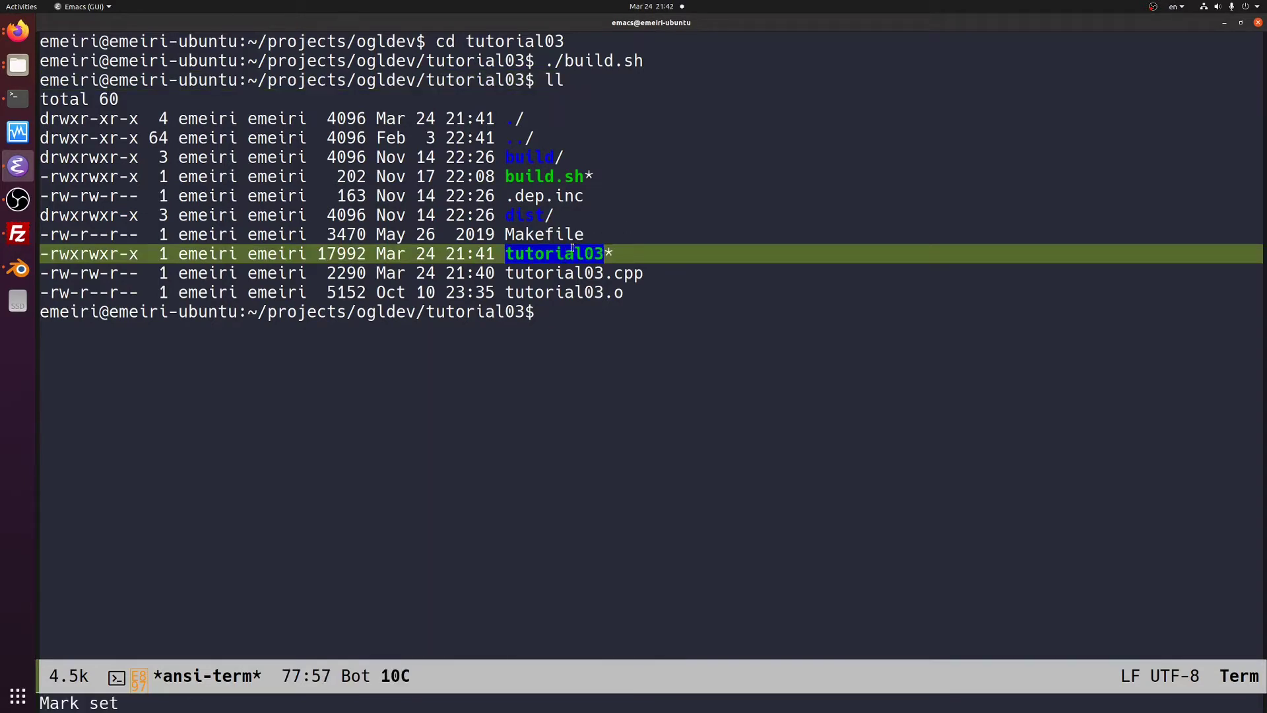
# - Run ./tutorial03 to show the white triangle, then close its window
pyautogui.write('./tut')
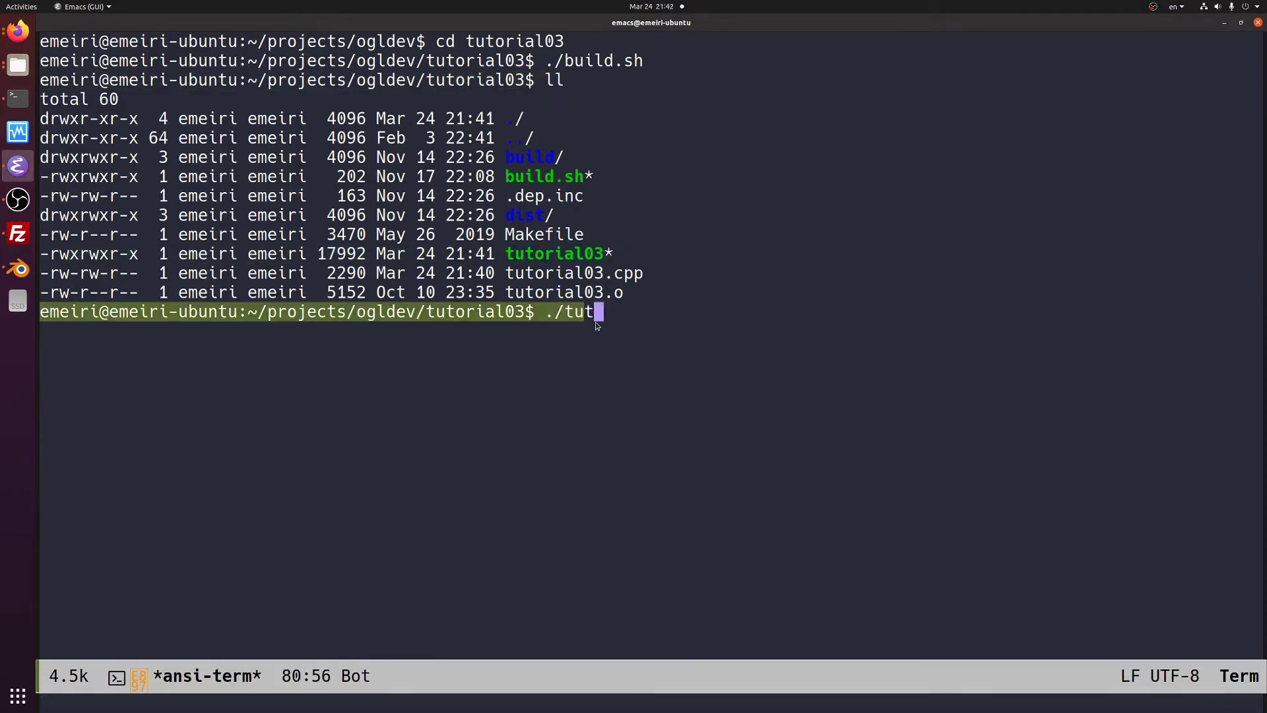
pyautogui.press('Return')
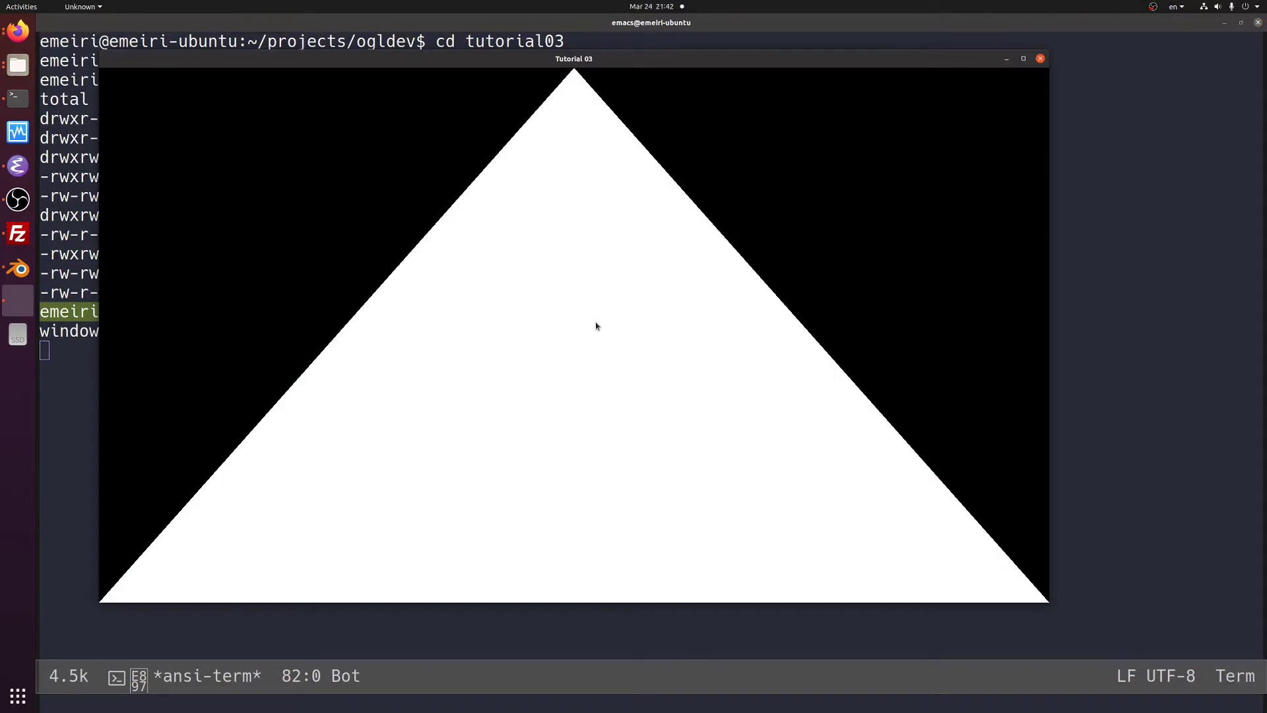
pyautogui.moveTo(1032, 67)
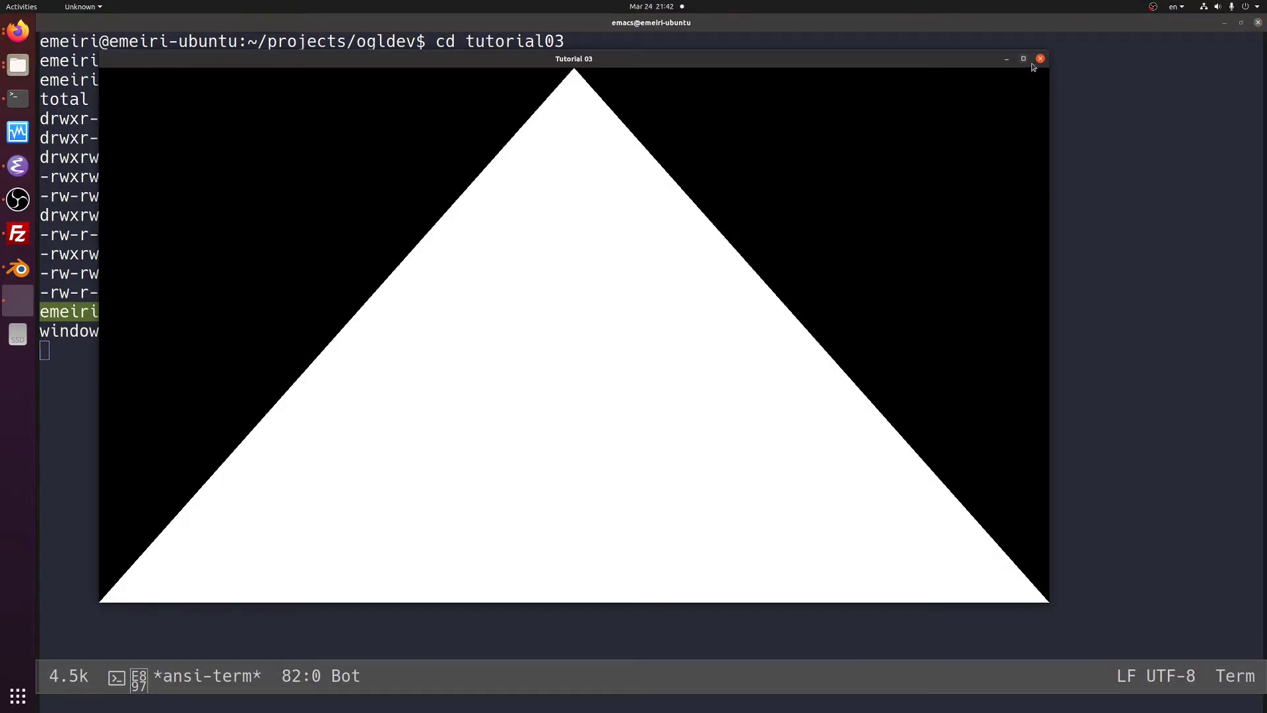
pyautogui.click(1040, 58)
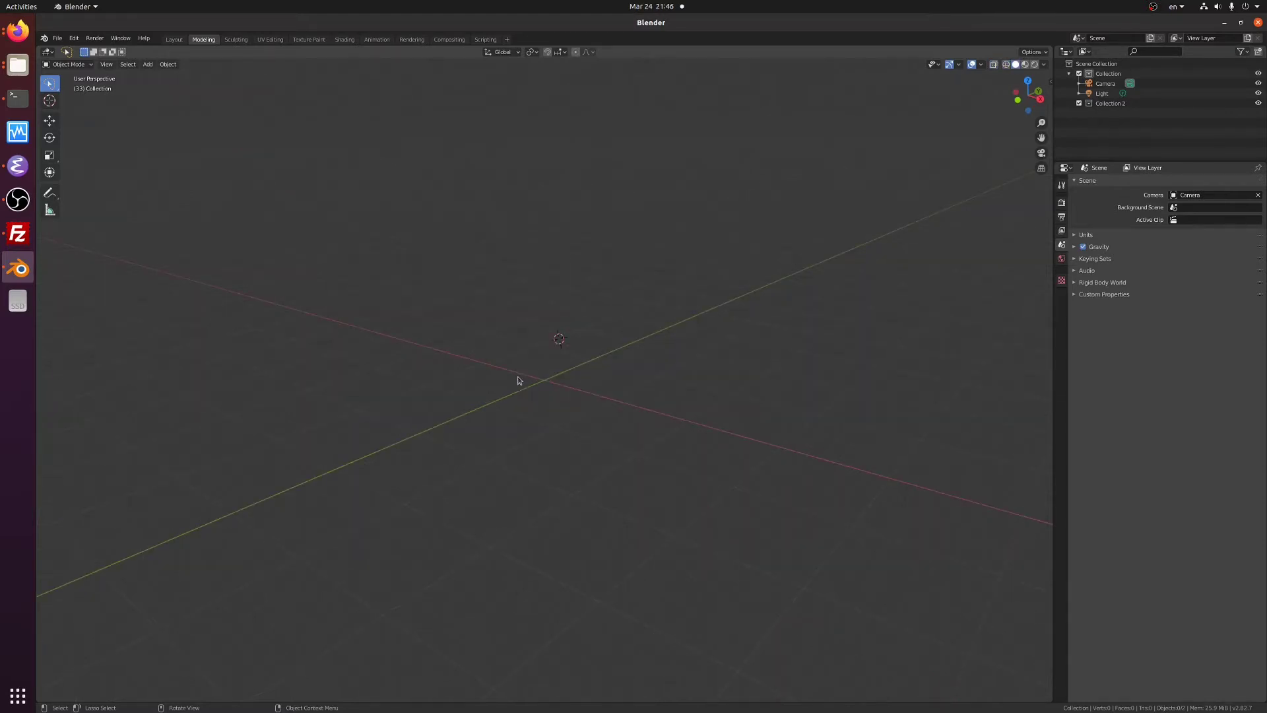
# - Add a Suzanne monkey head mesh from the Mesh add menu
pyautogui.click(146, 64)
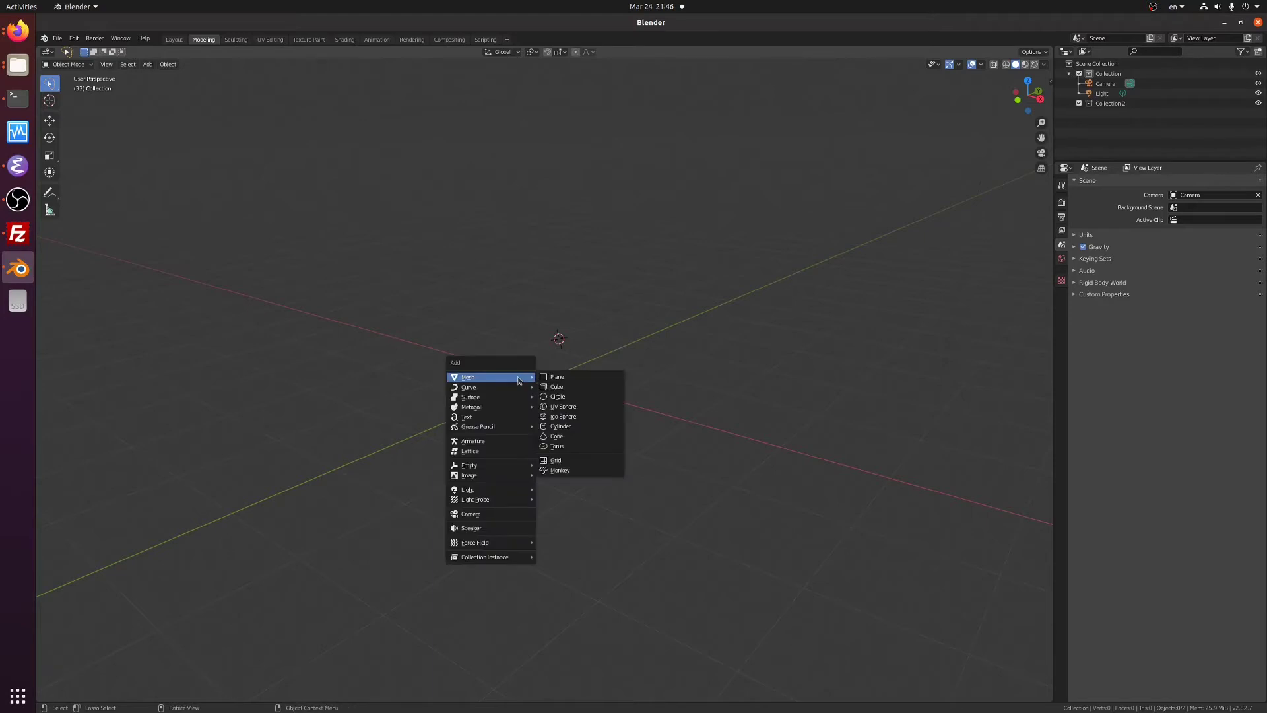
pyautogui.moveTo(567, 445)
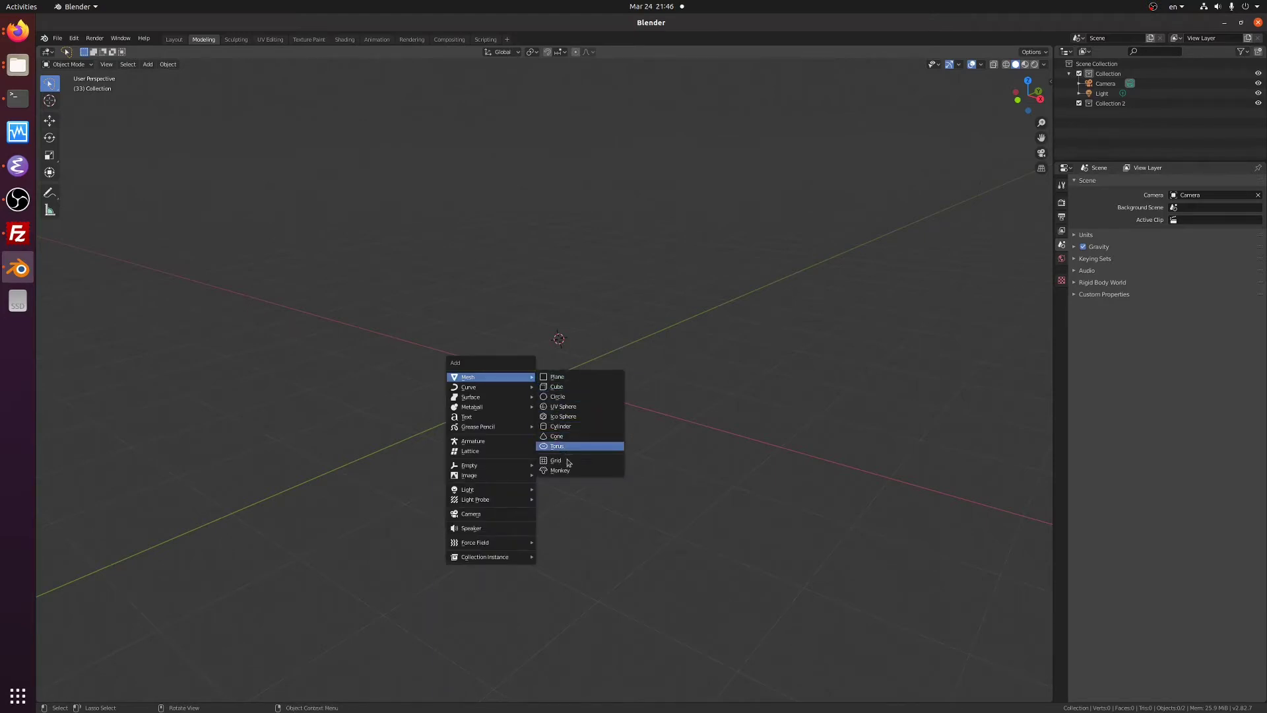
pyautogui.click(560, 470)
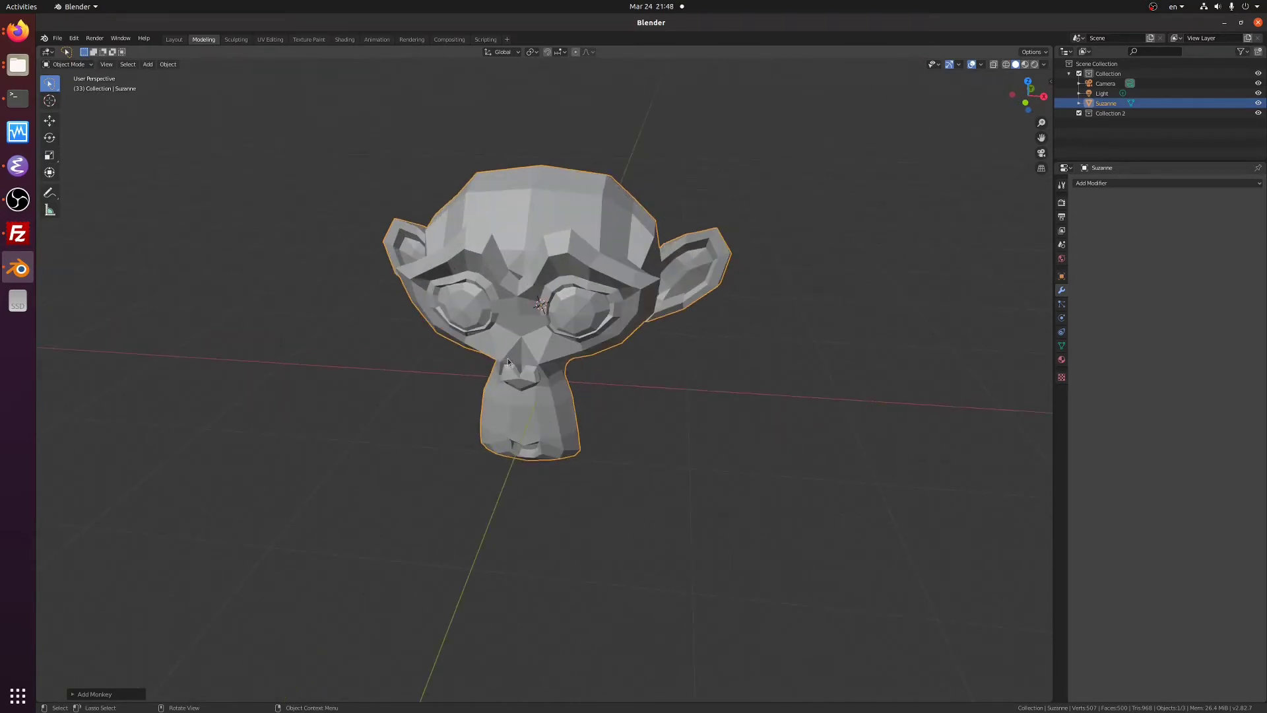
pyautogui.moveTo(518, 365)
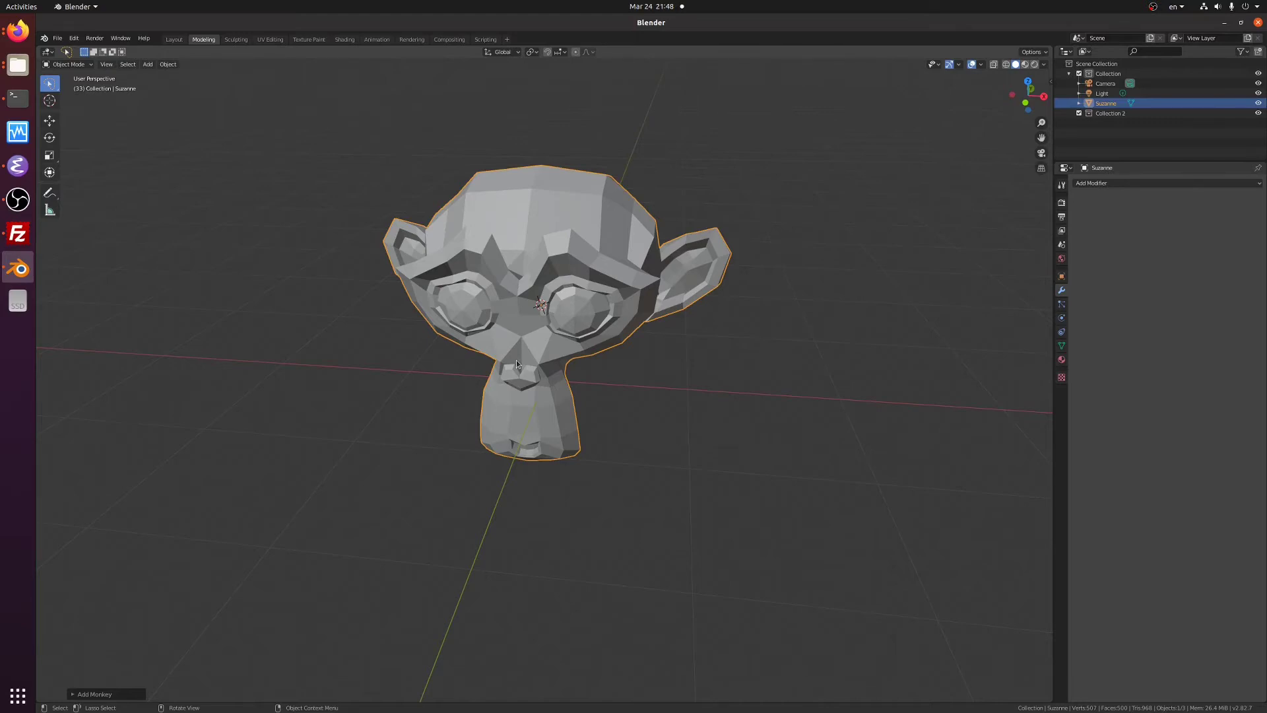
pyautogui.moveTo(609, 364)
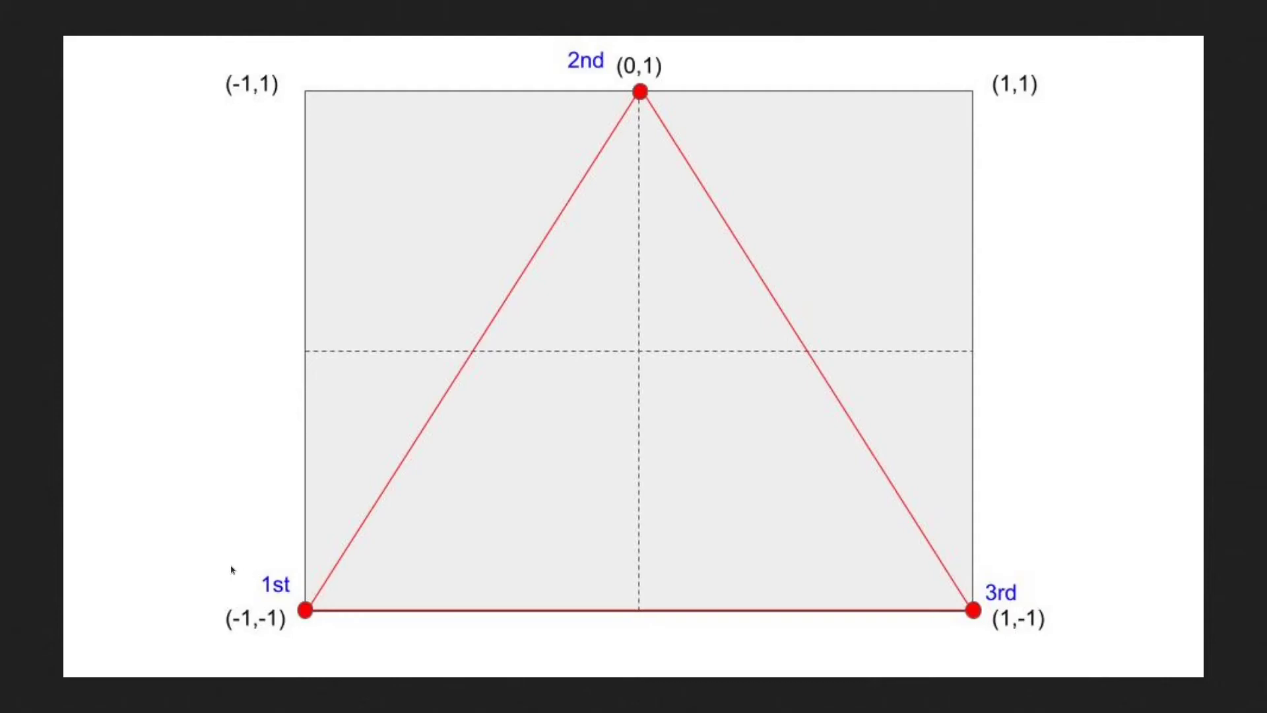
pyautogui.moveTo(556, 77)
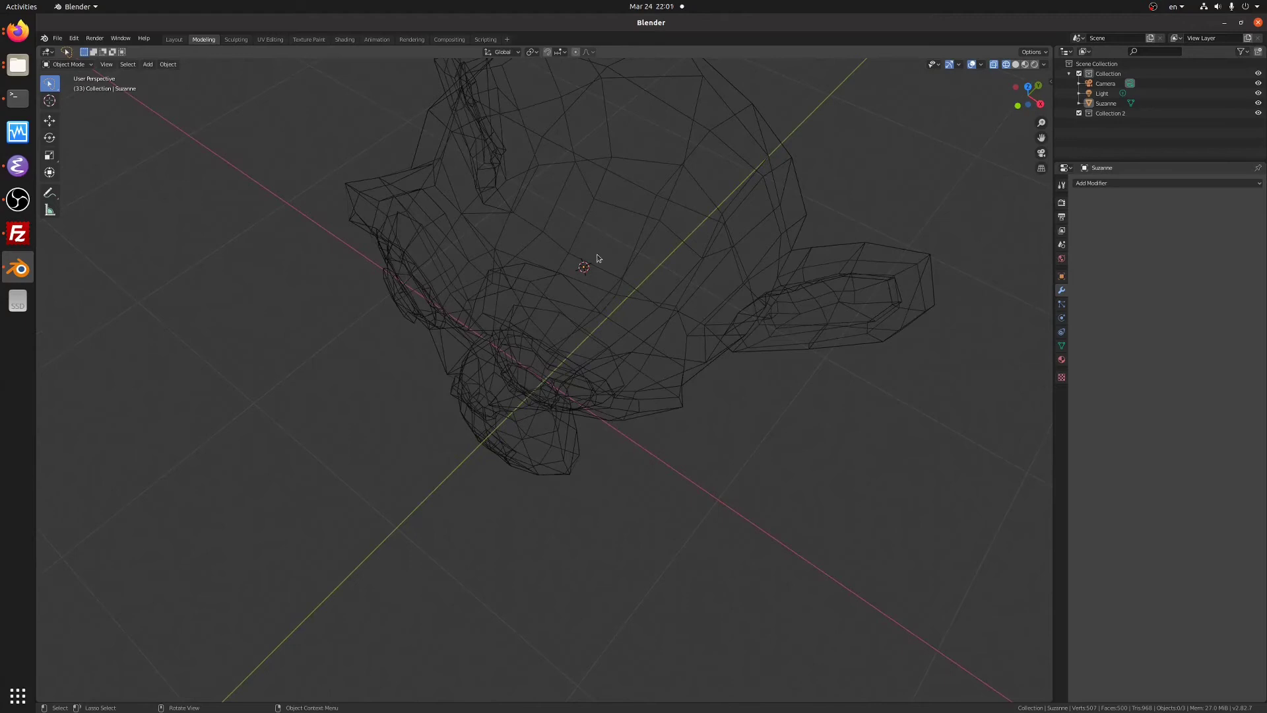
pyautogui.moveTo(647, 193)
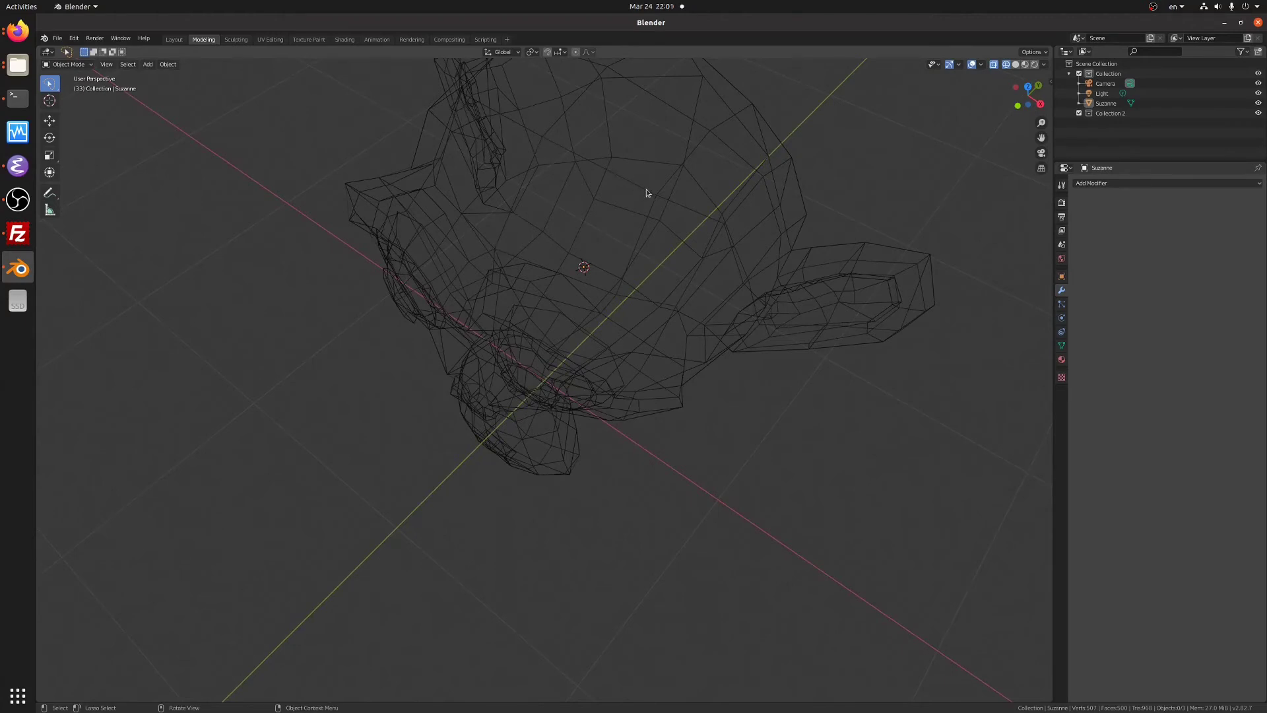
pyautogui.moveTo(618, 235)
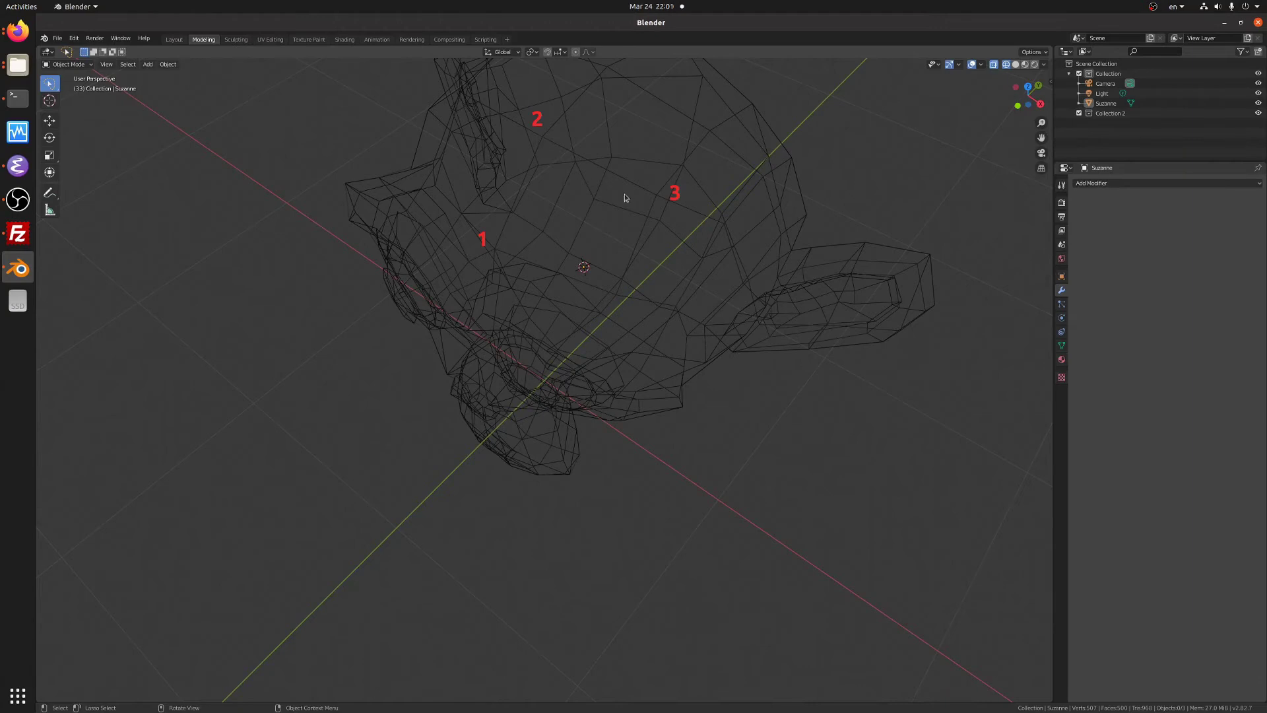
pyautogui.moveTo(510, 273)
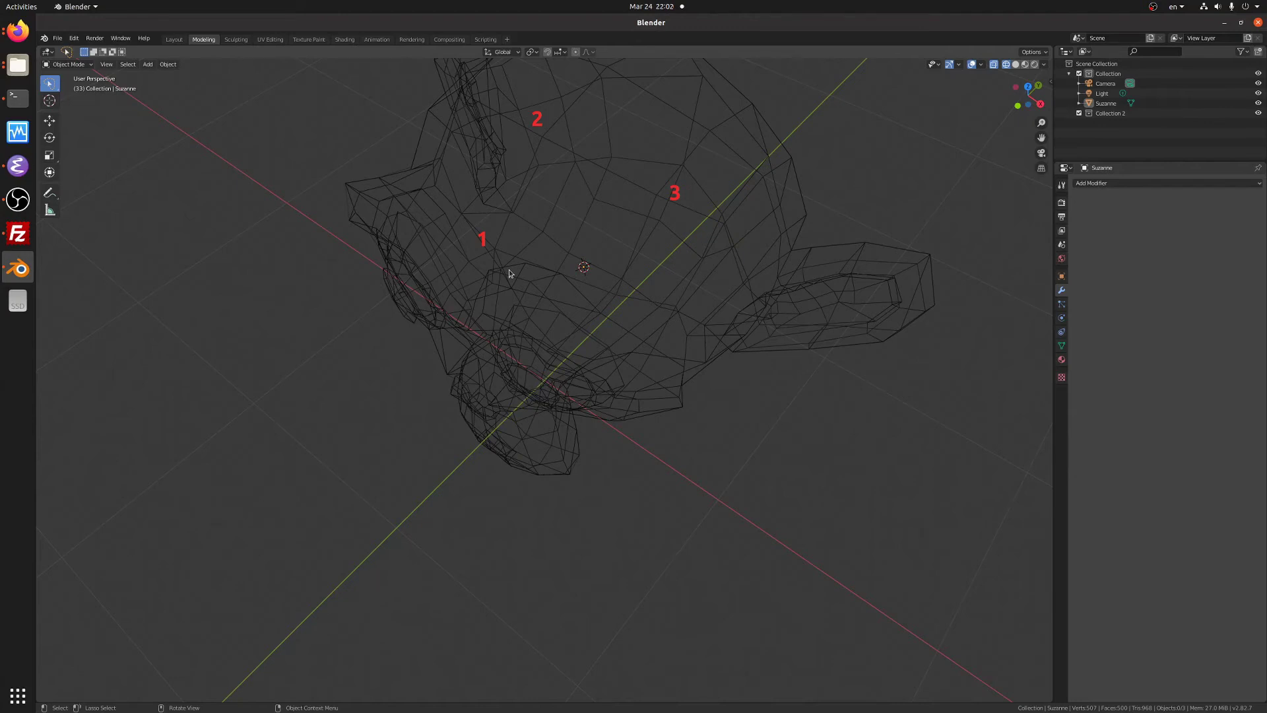
pyautogui.moveTo(497, 270)
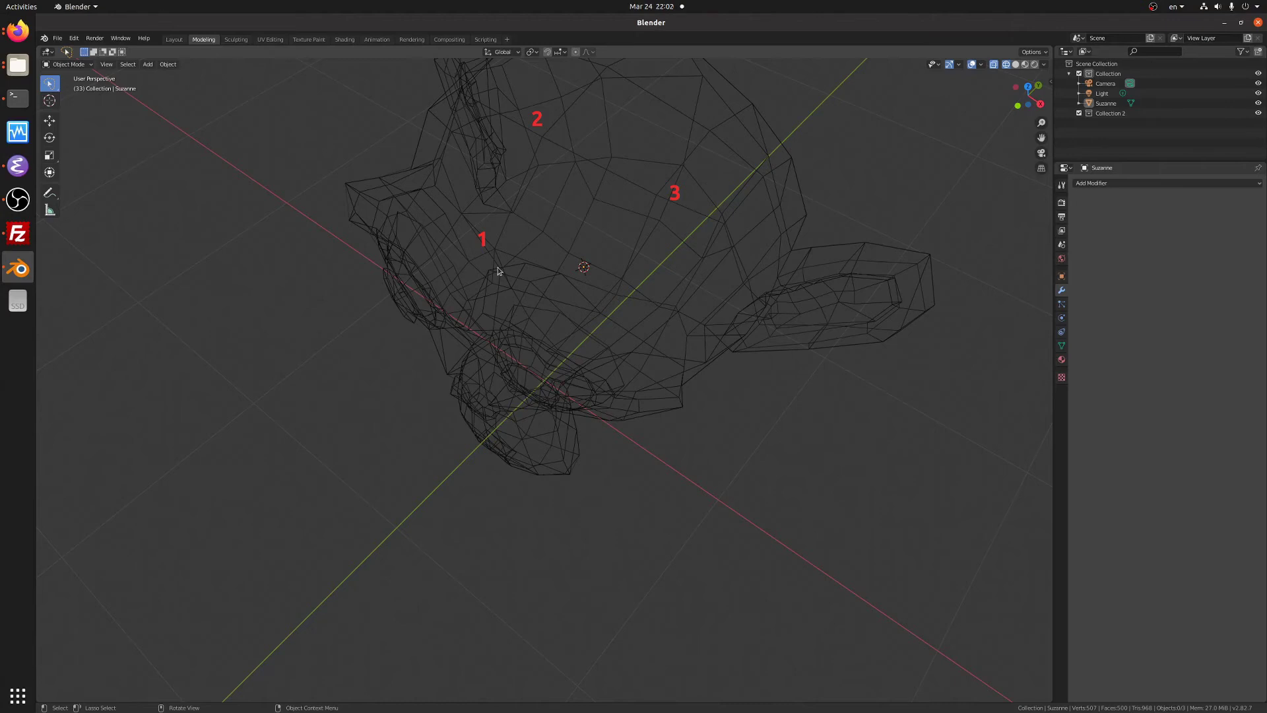
pyautogui.moveTo(506, 243)
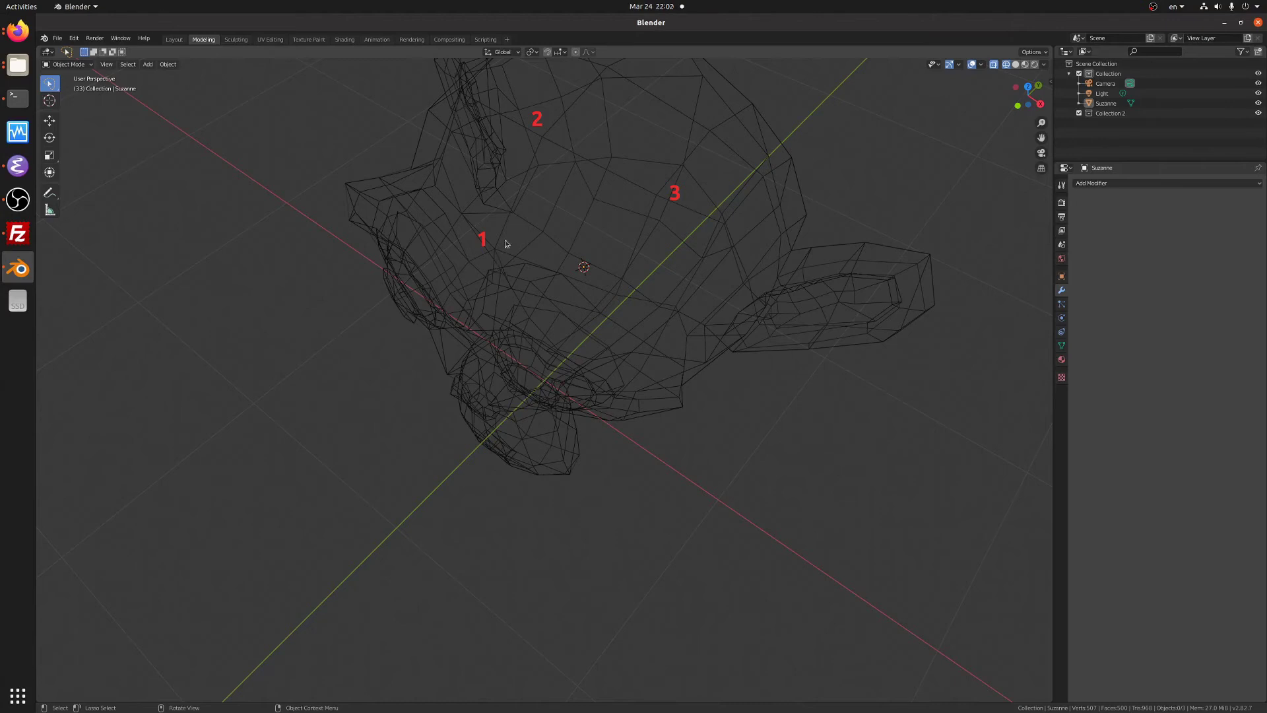
pyautogui.moveTo(522, 200)
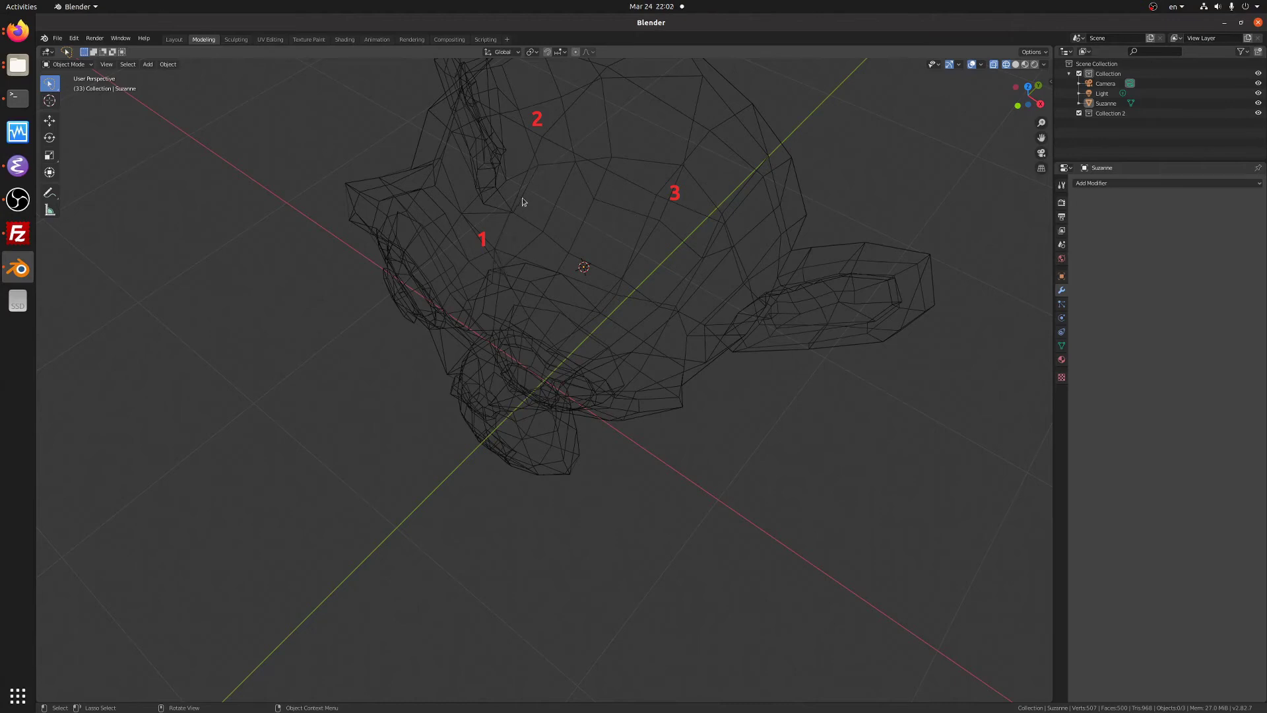
pyautogui.moveTo(577, 161)
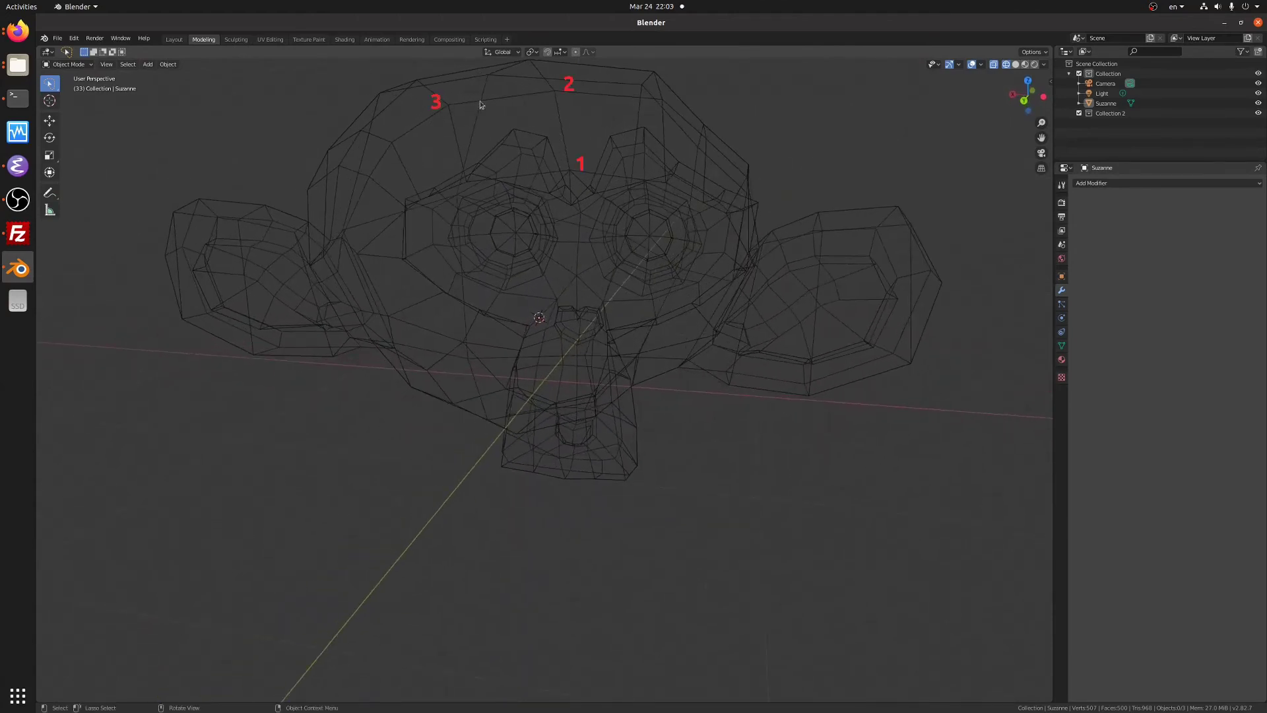
pyautogui.moveTo(541, 98)
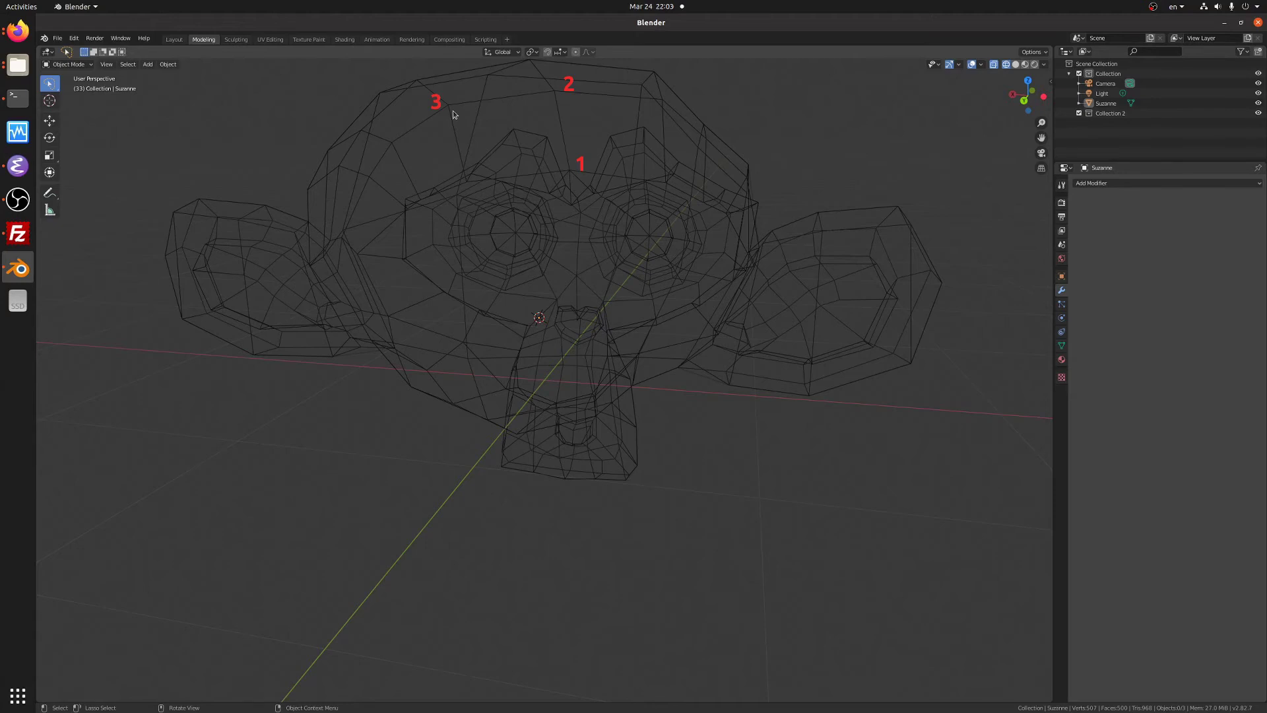
pyautogui.moveTo(566, 172)
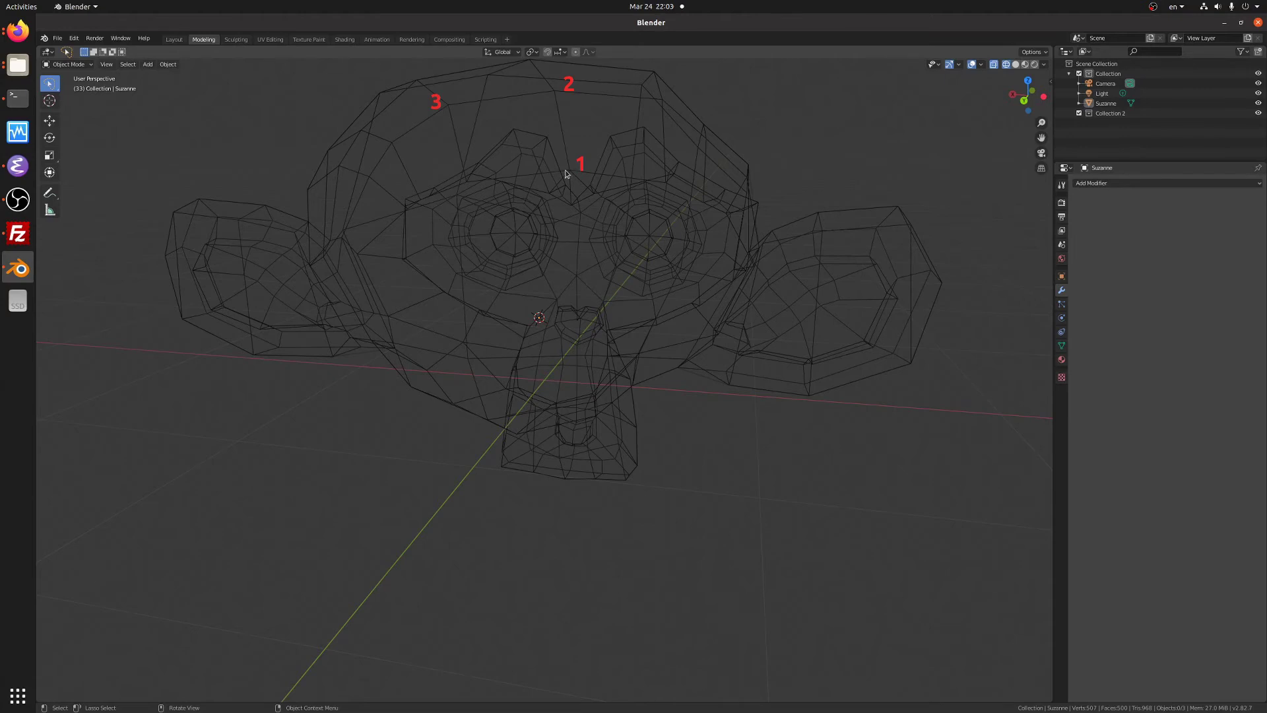
pyautogui.moveTo(448, 111)
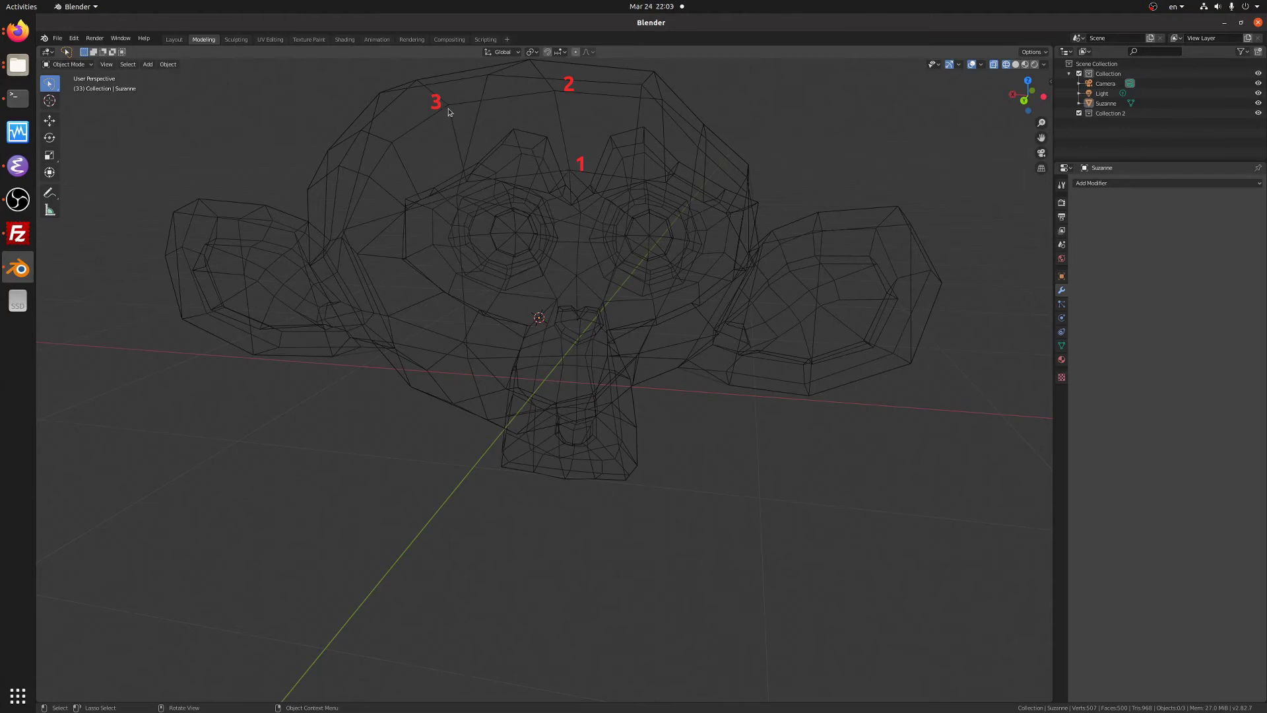
pyautogui.moveTo(568, 175)
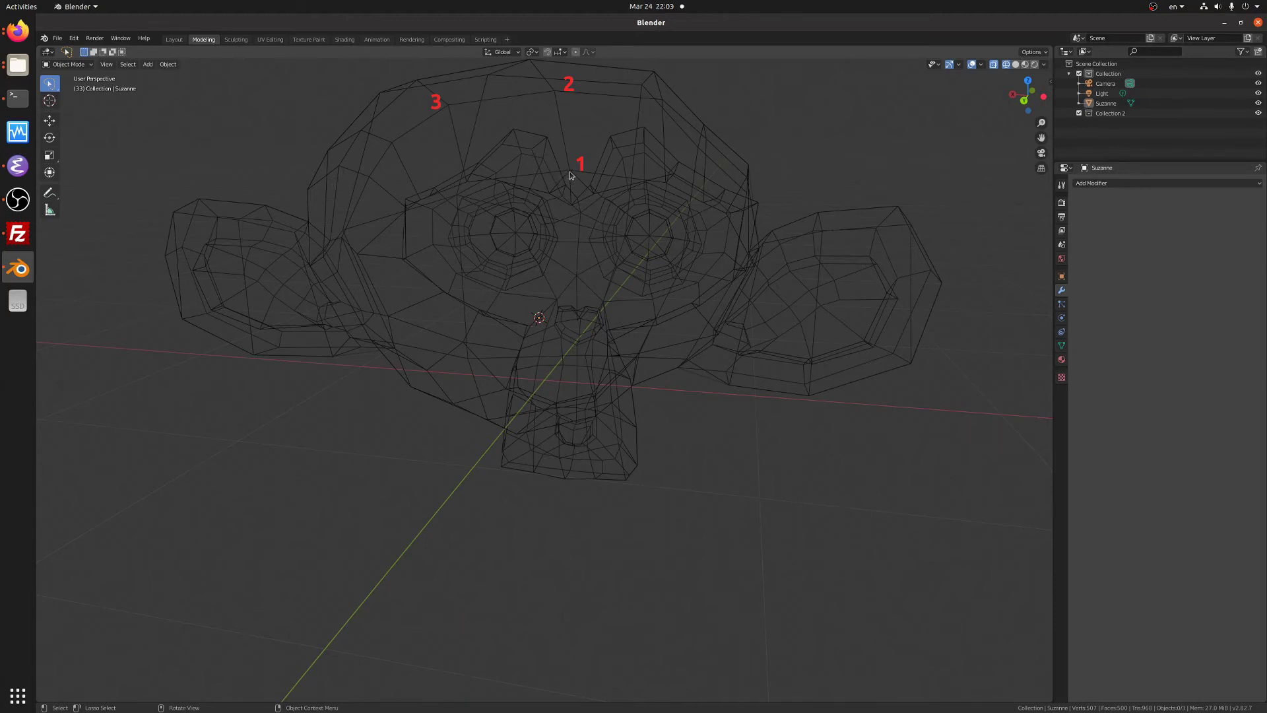
pyautogui.moveTo(458, 116)
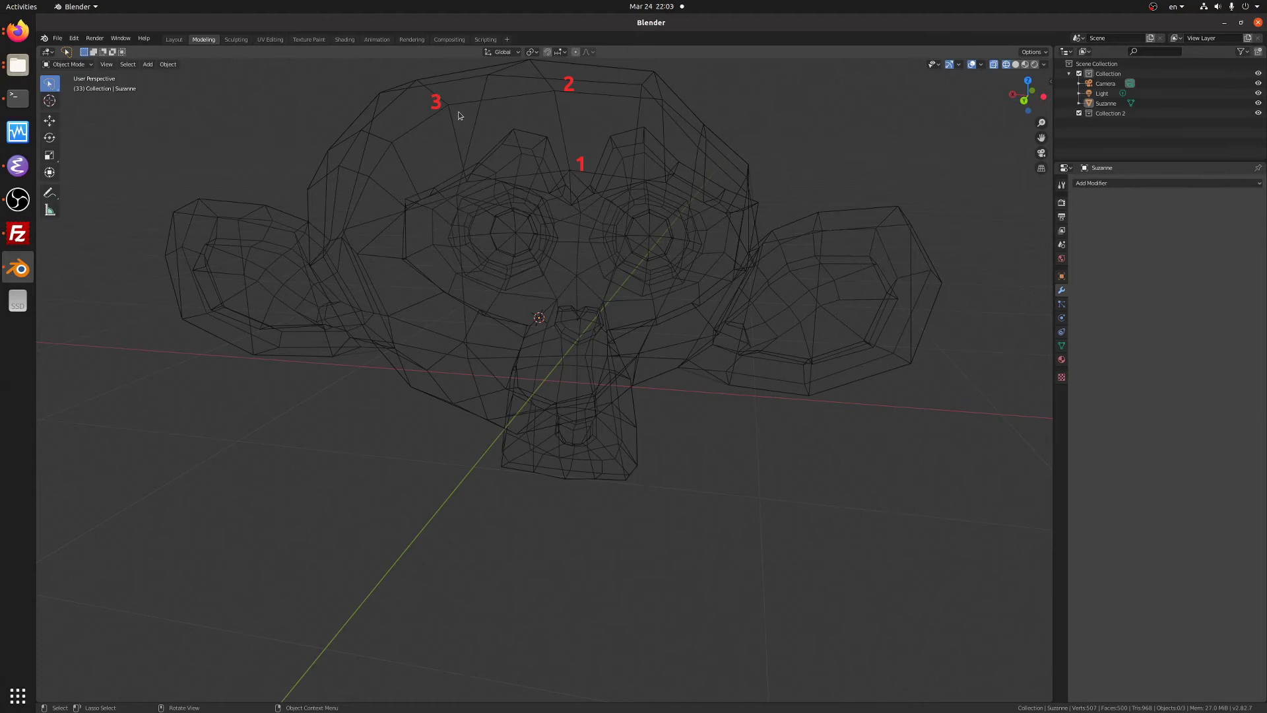
pyautogui.moveTo(523, 155)
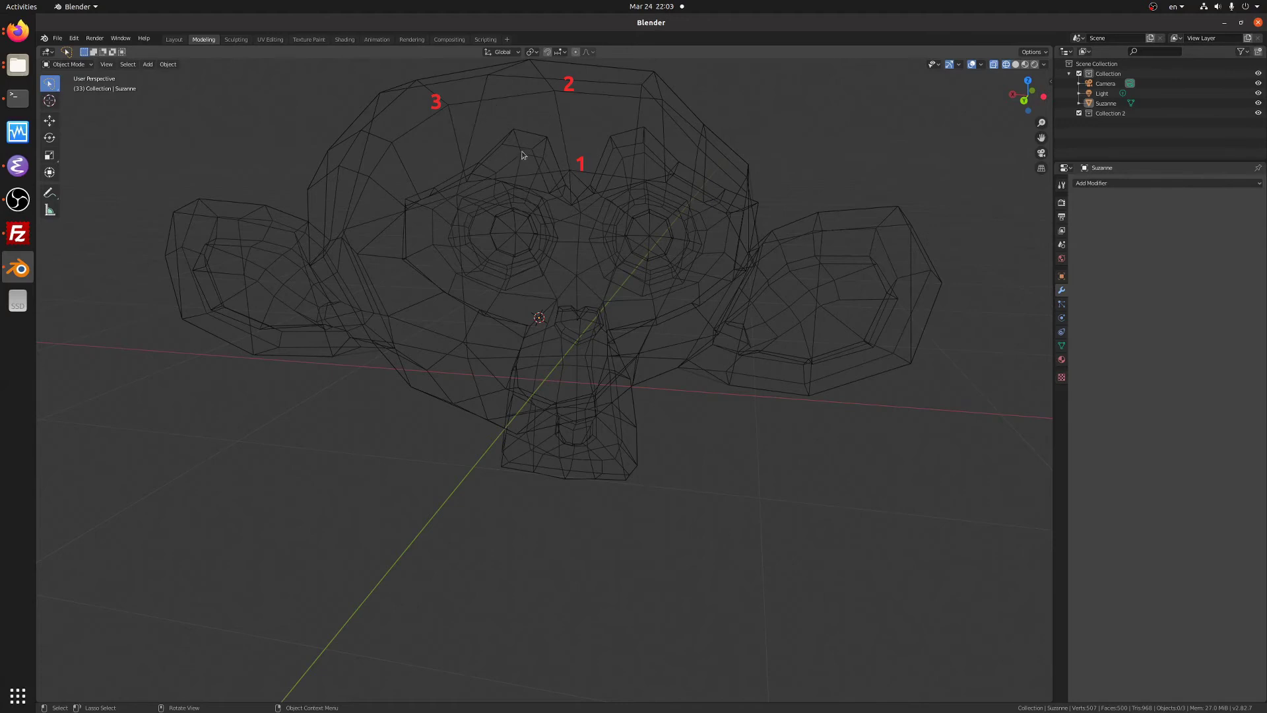
pyautogui.moveTo(471, 112)
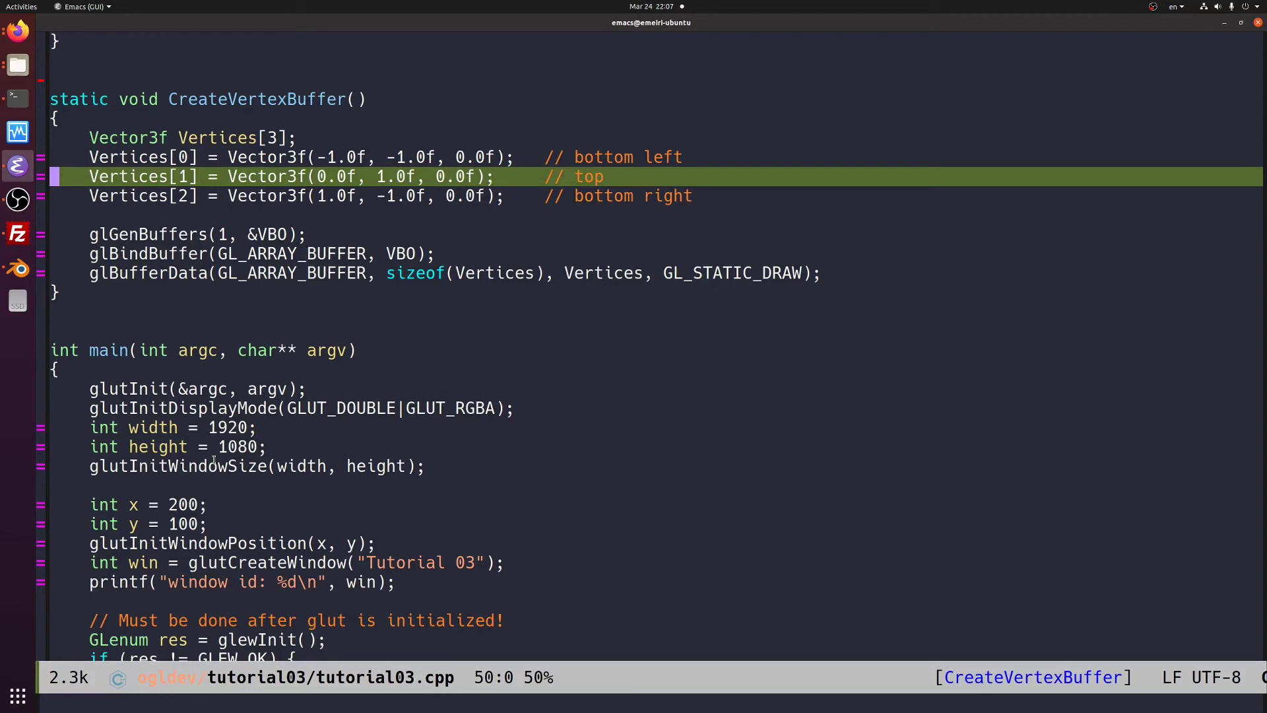
# - Swap the Vertices[1] and Vertices[2] lines to bottom-left, bottom-right, top and close the triangle window
pyautogui.click(182, 176)
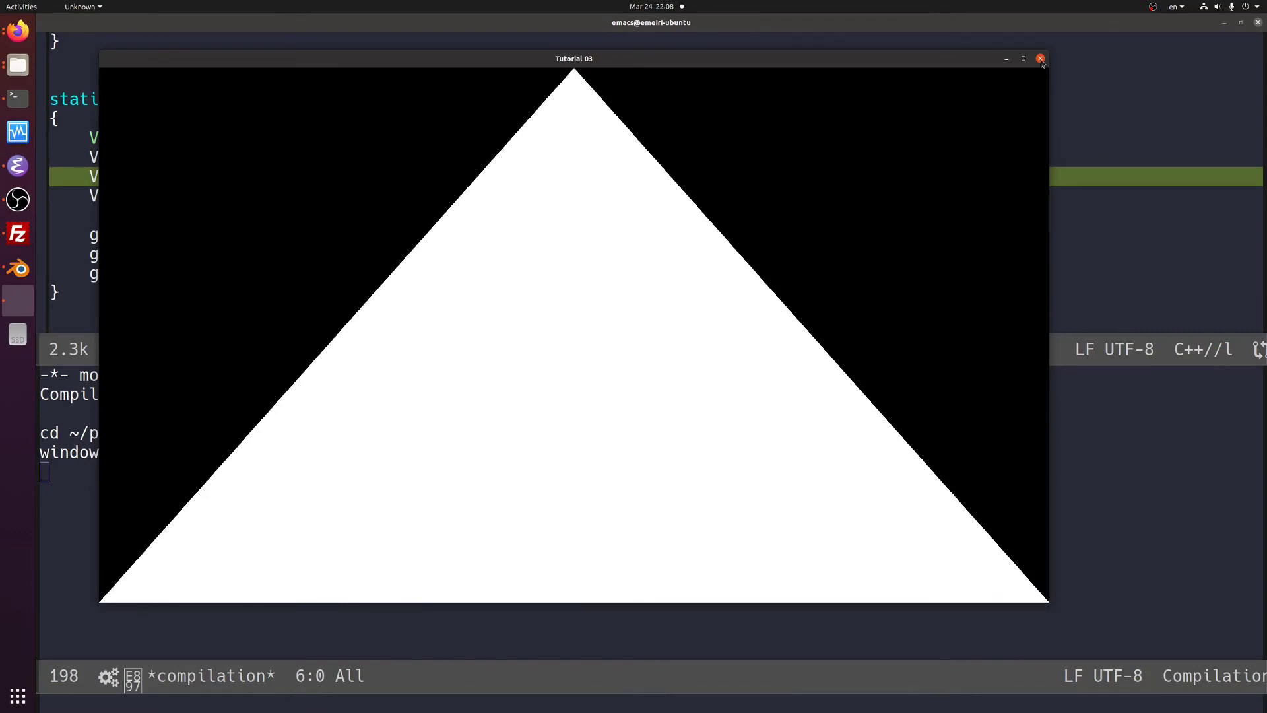
pyautogui.click(1041, 58)
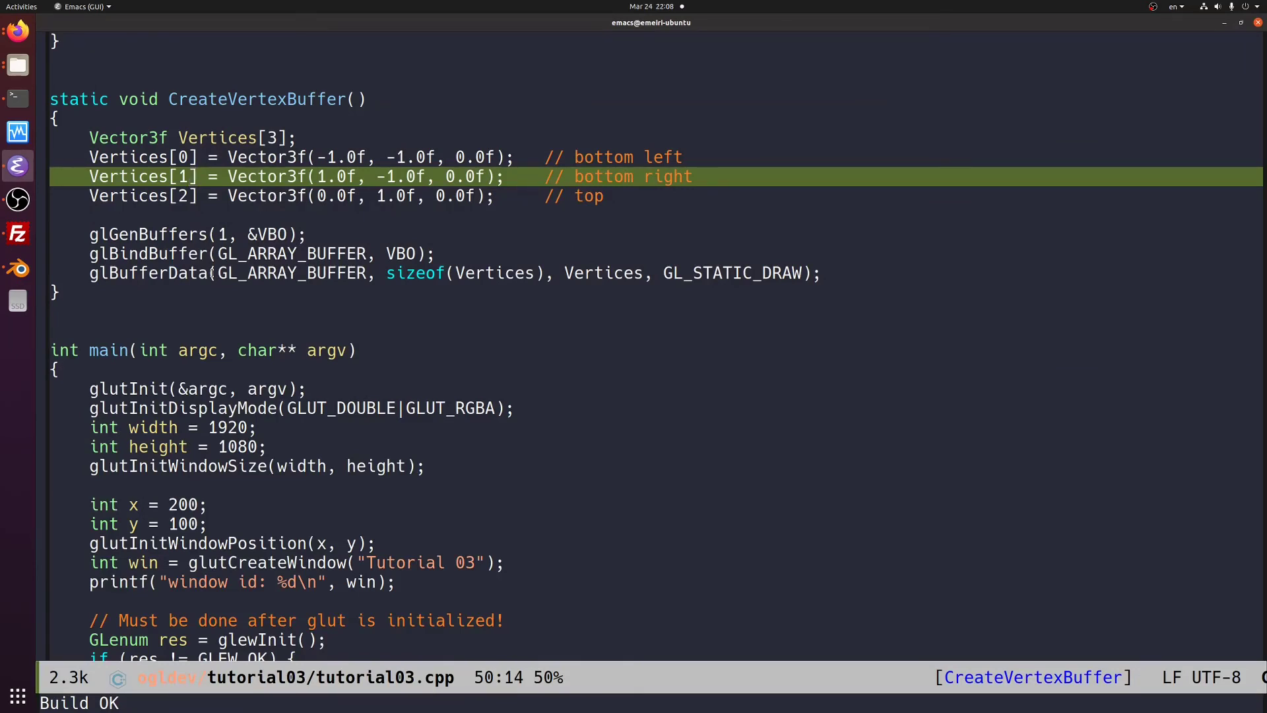
# - Insert glEnable(GL_CULL_FACE); on a new line above Vector3f Vertices[3]
pyautogui.press('Home')
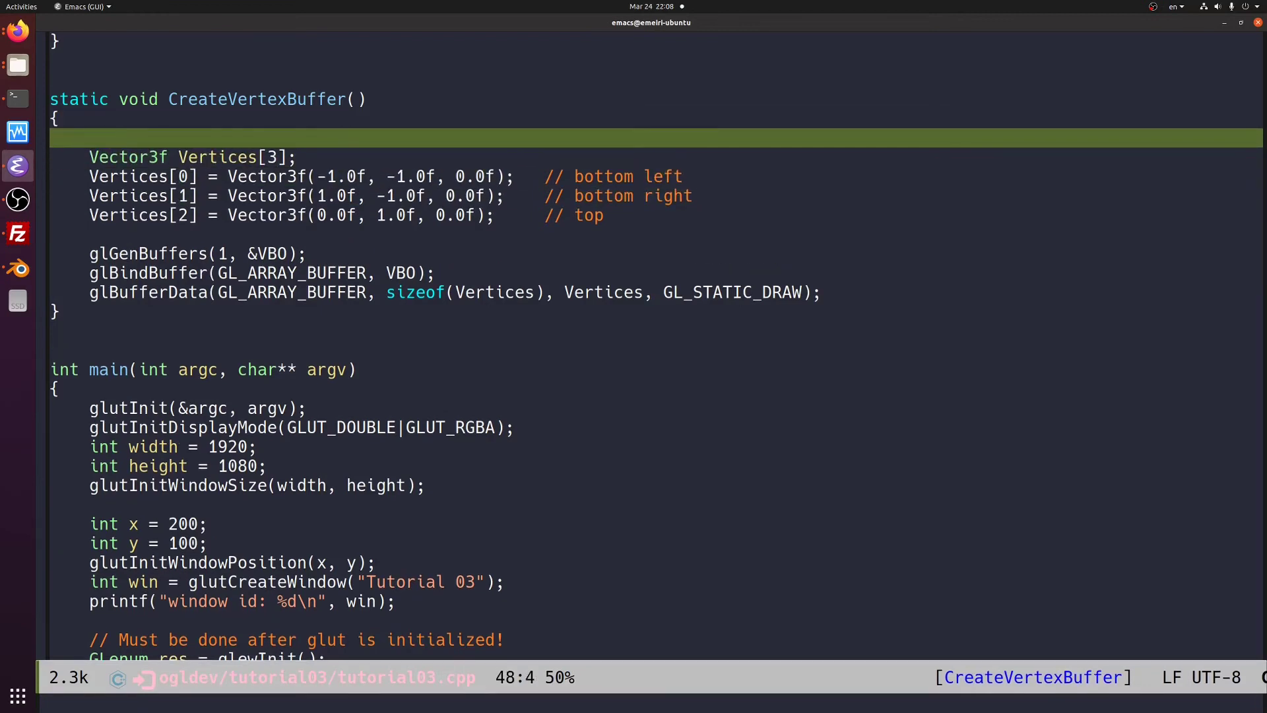
pyautogui.write('glEnable')
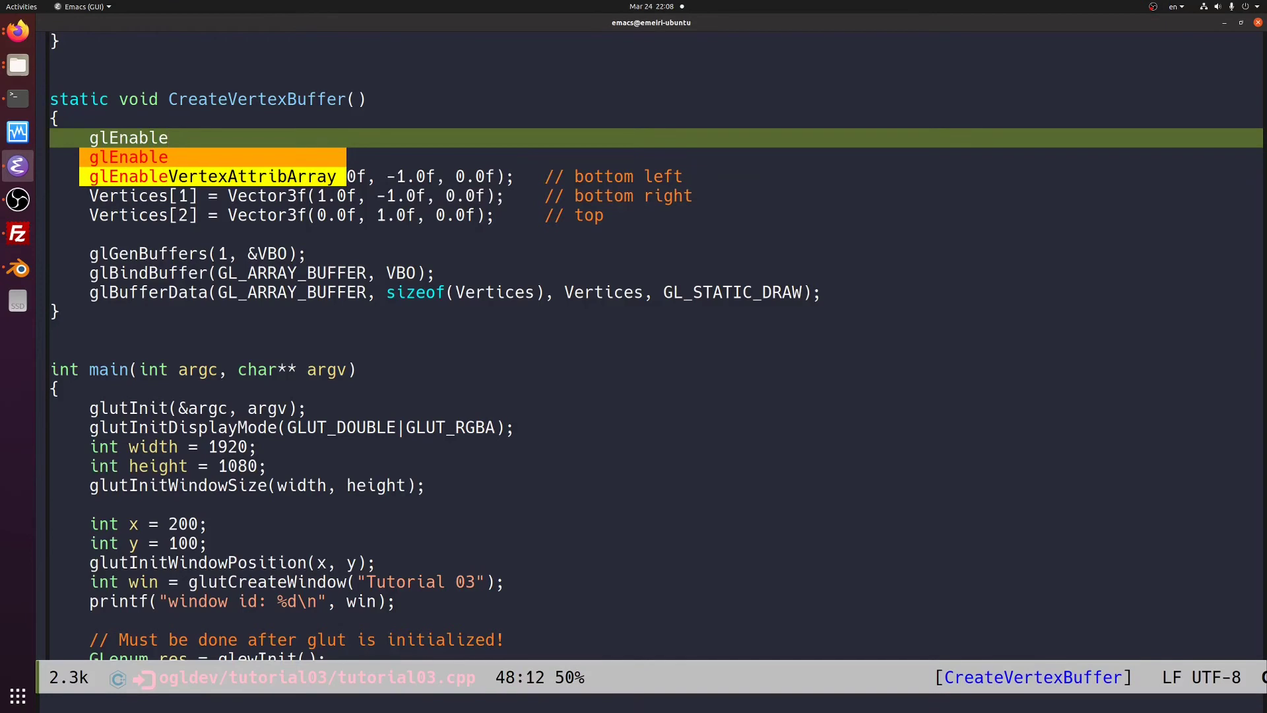
pyautogui.write('(GL_')
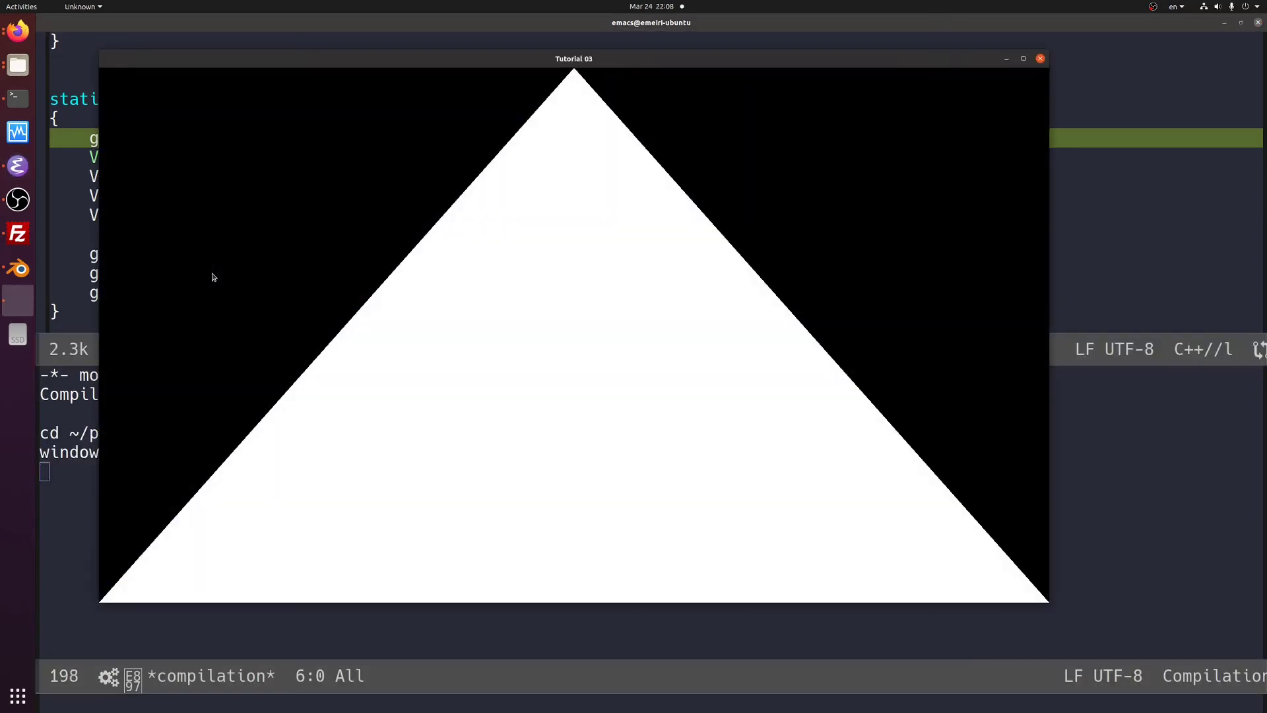
pyautogui.moveTo(903, 153)
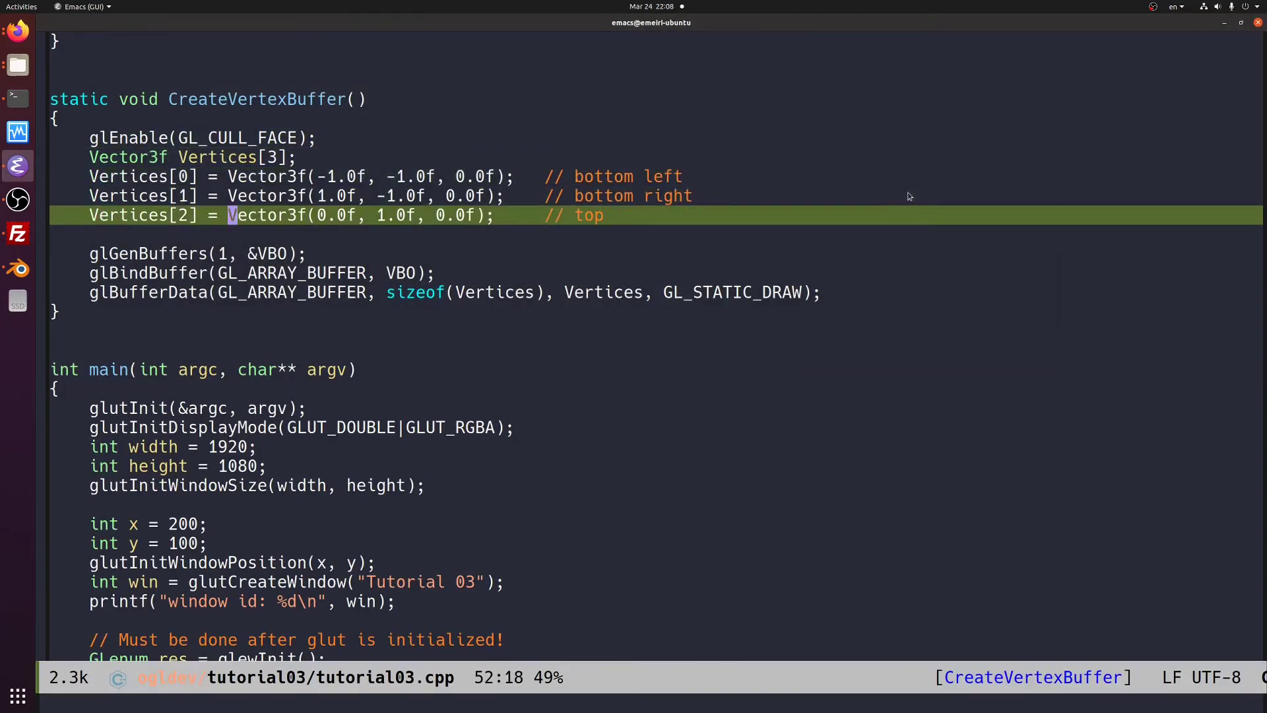
# - Build and run with culling to get an empty black window, then close it
pyautogui.press('Up')
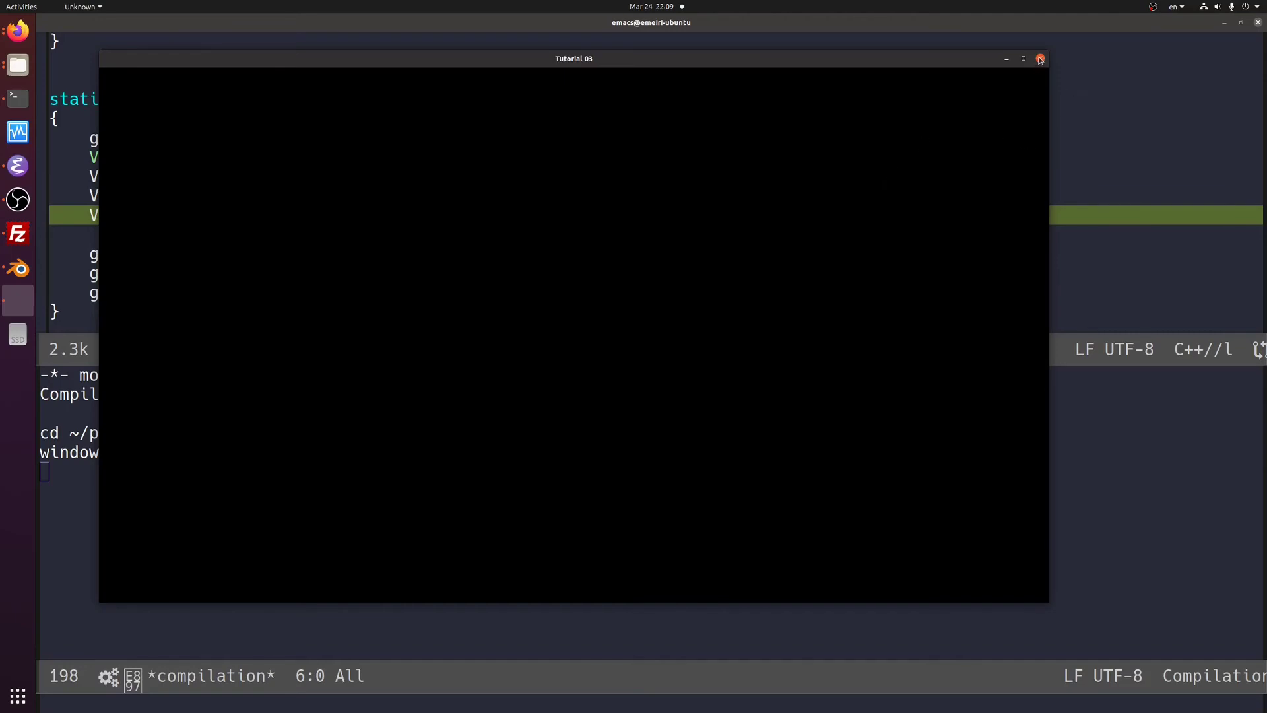
pyautogui.click(1040, 59)
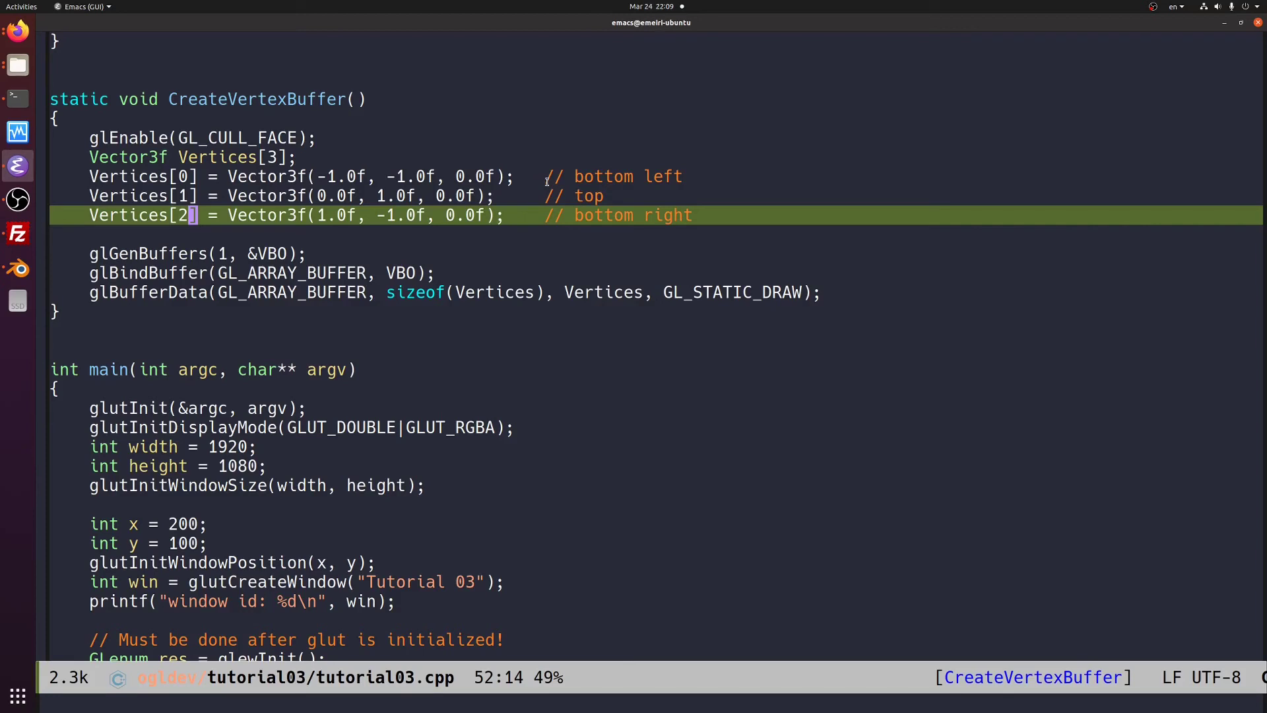
# - Add glFrontFace(GL_CW); below the culling call, rebuild to see the triangle, and close it
pyautogui.press('Up')
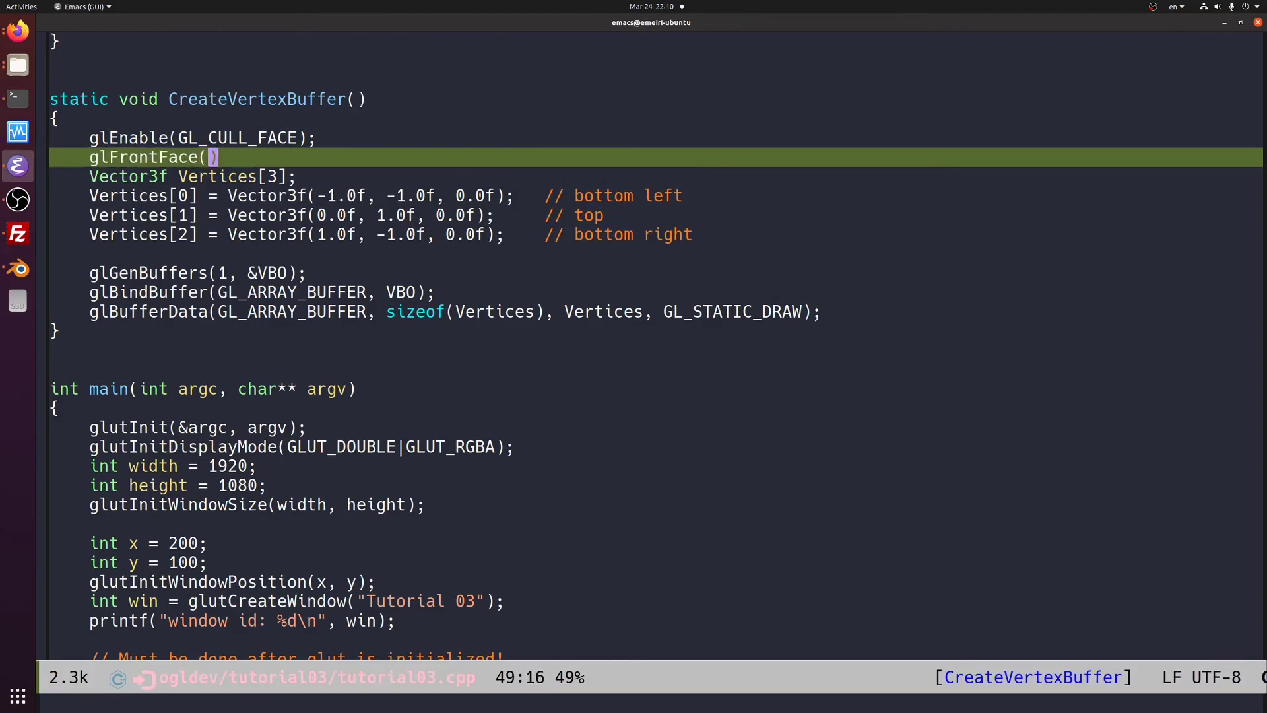
pyautogui.write('GL_CW')
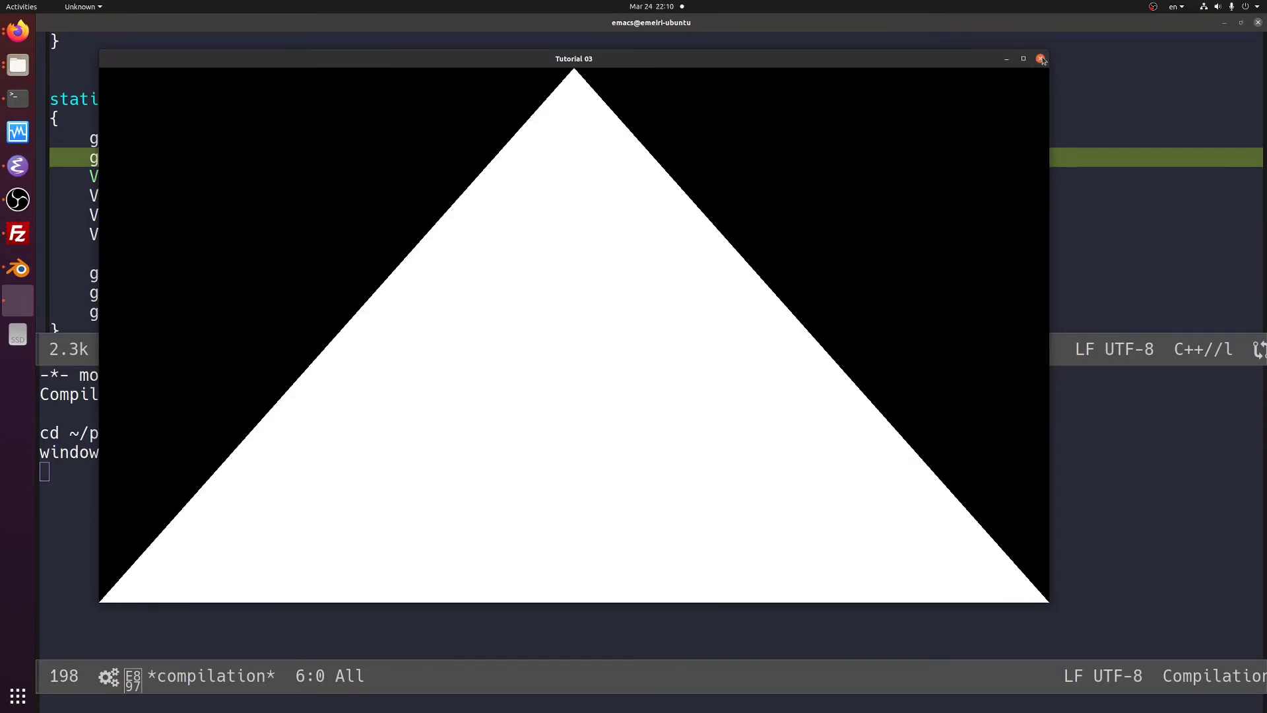
pyautogui.click(1041, 58)
pyautogui.write('glCu')
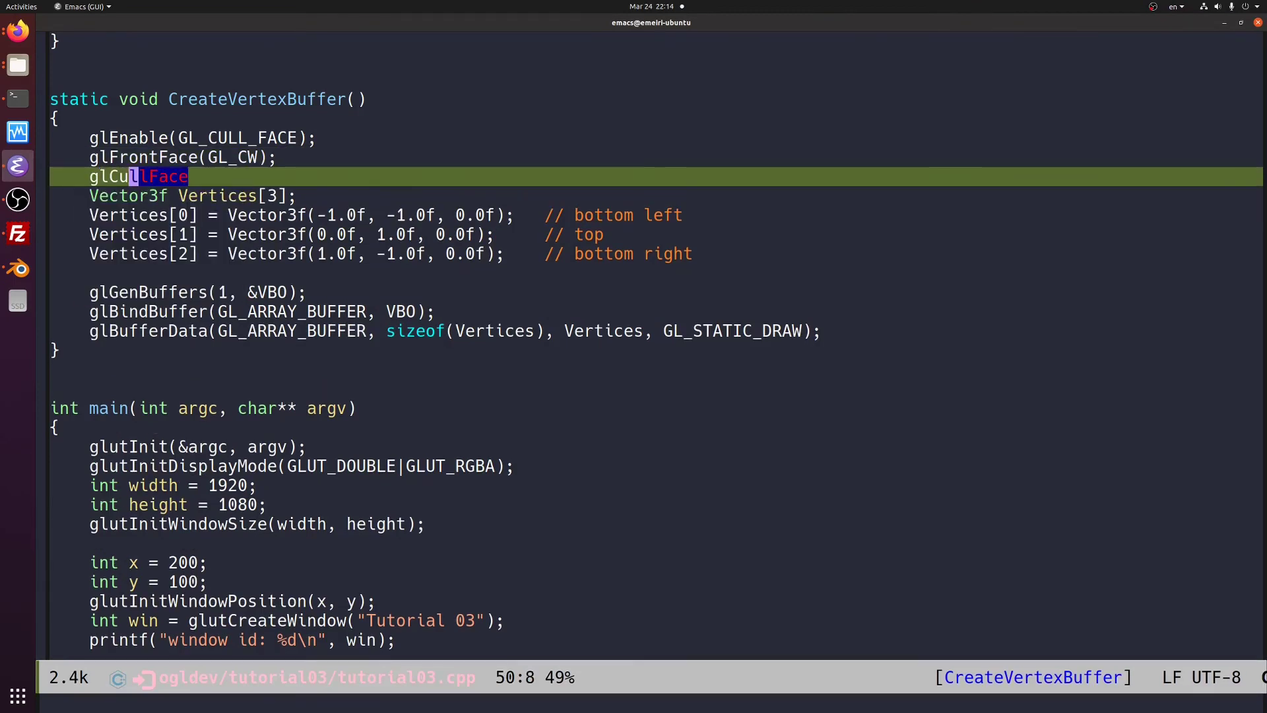
# - Complete glCullFace(GL_FRONT);, rebuild to an empty black window, and close it
pyautogui.write('()')
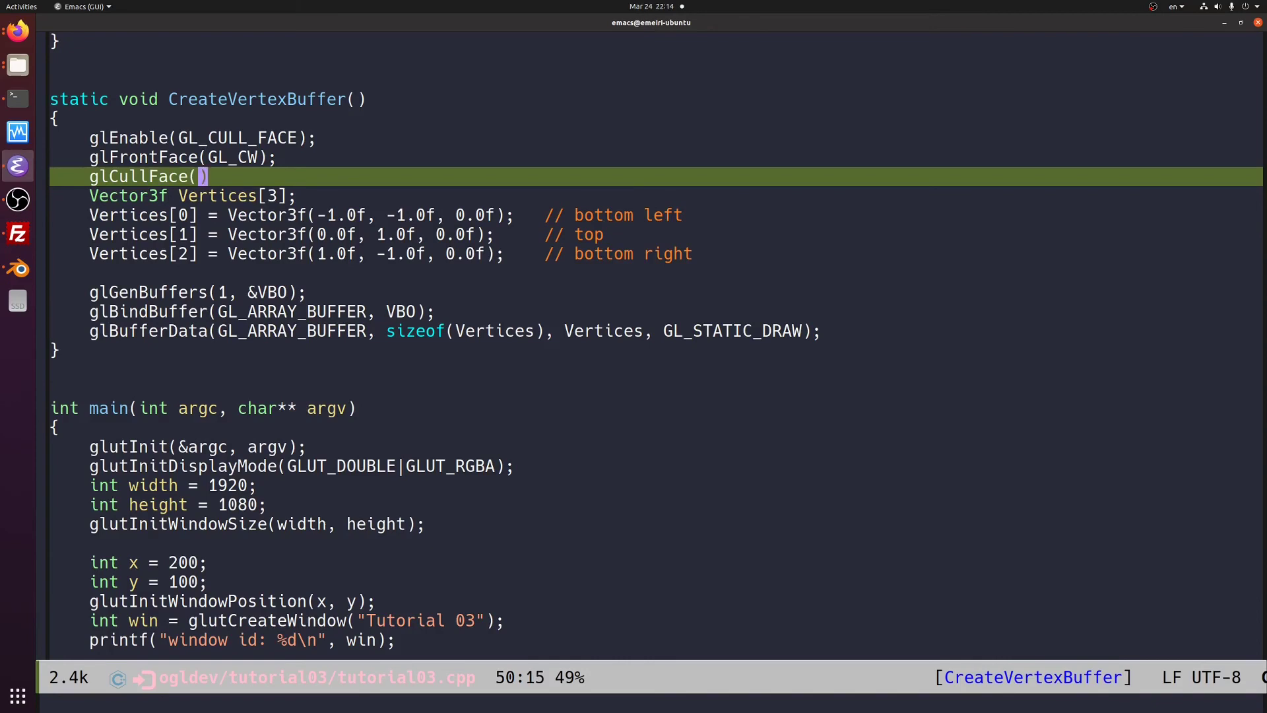
pyautogui.write('GL_')
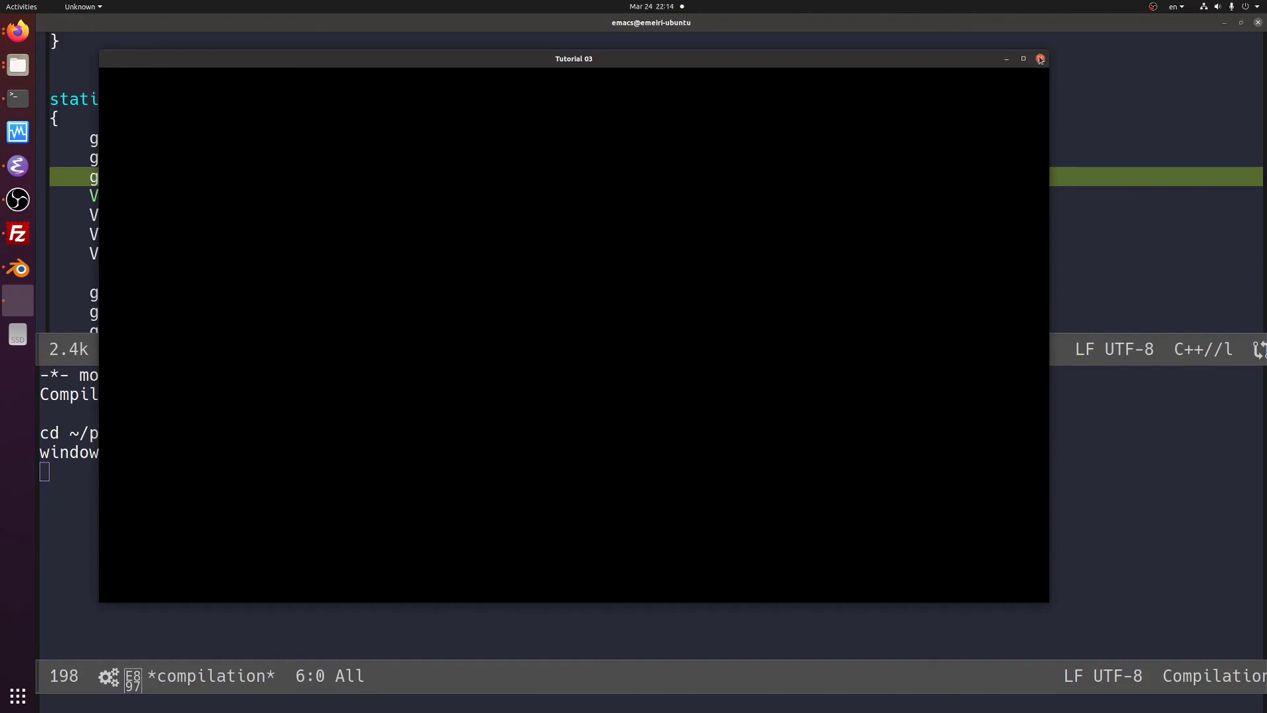
pyautogui.click(1040, 58)
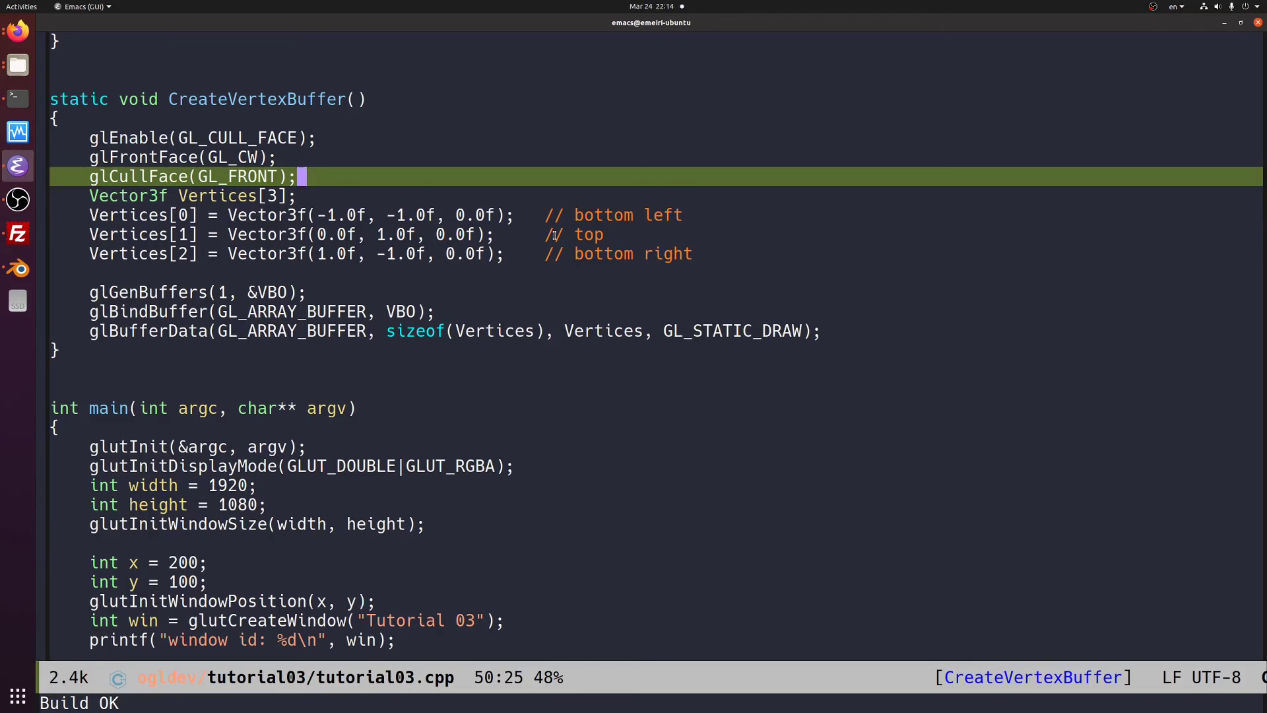
# - Swap Vertices[1] and Vertices[2] back to bottom-left, bottom-right, top, rebuild the triangle and close it
pyautogui.click(602, 235)
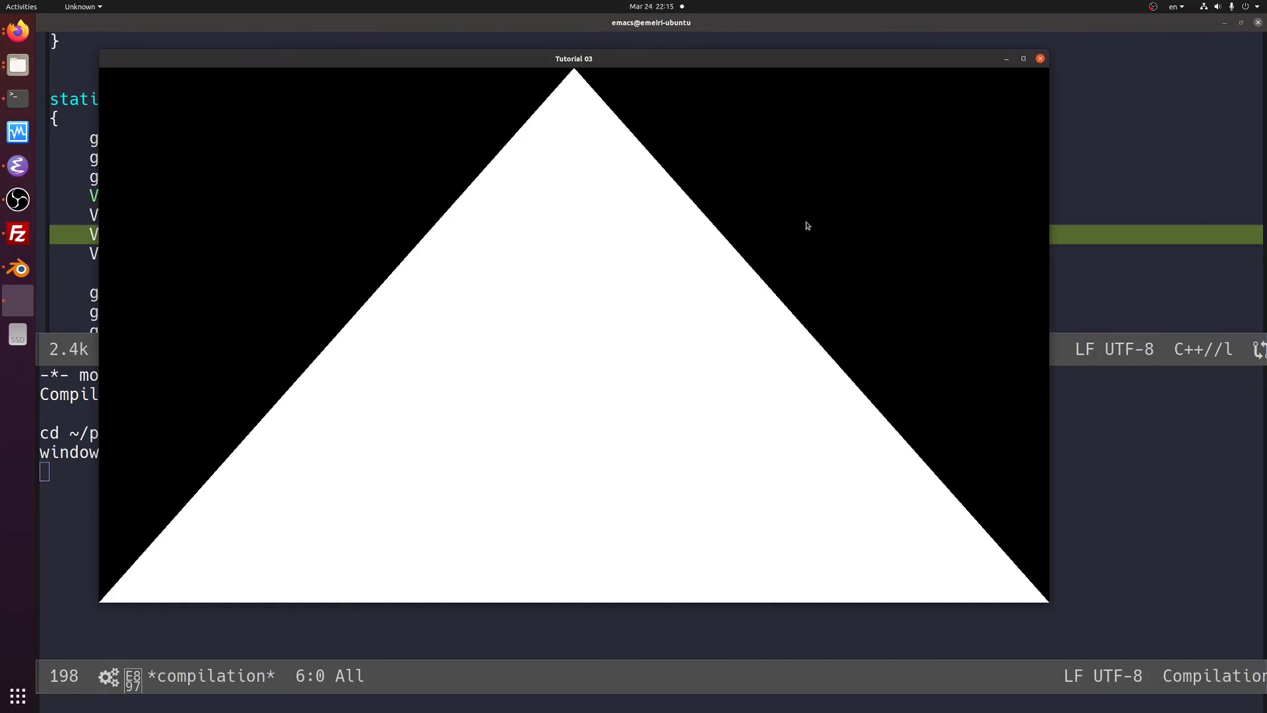
pyautogui.moveTo(1077, 71)
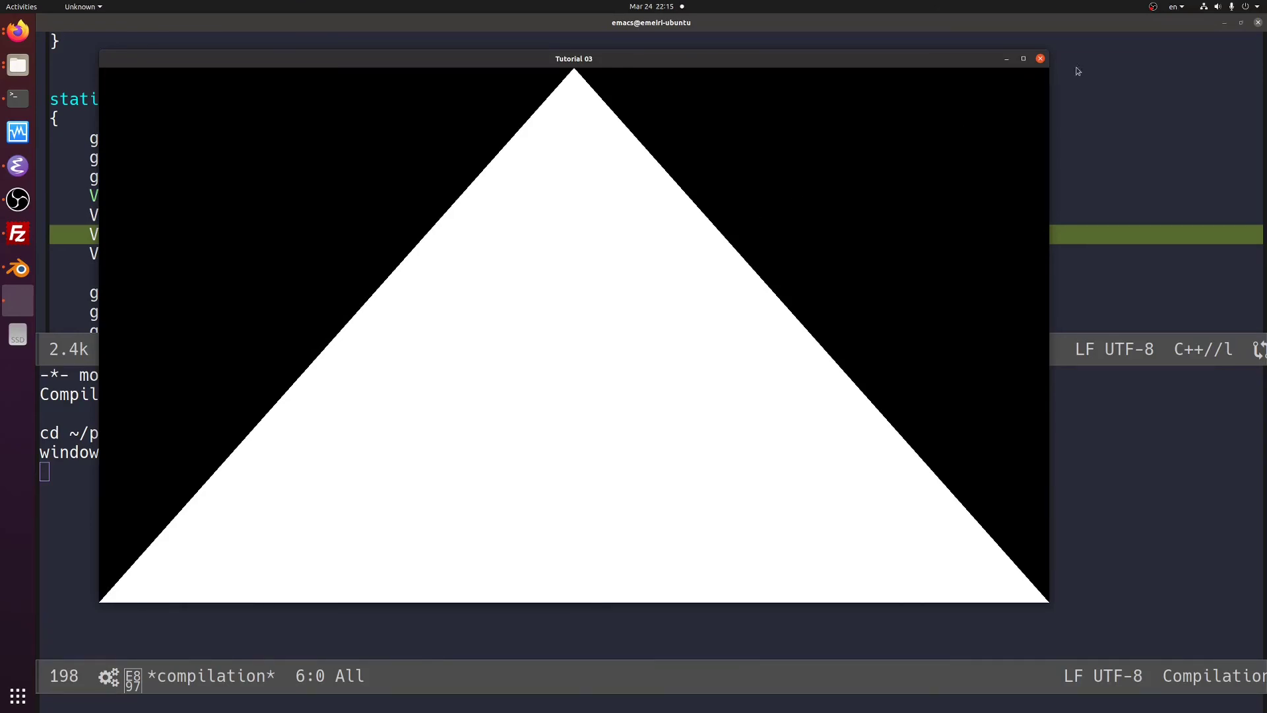
pyautogui.click(1041, 58)
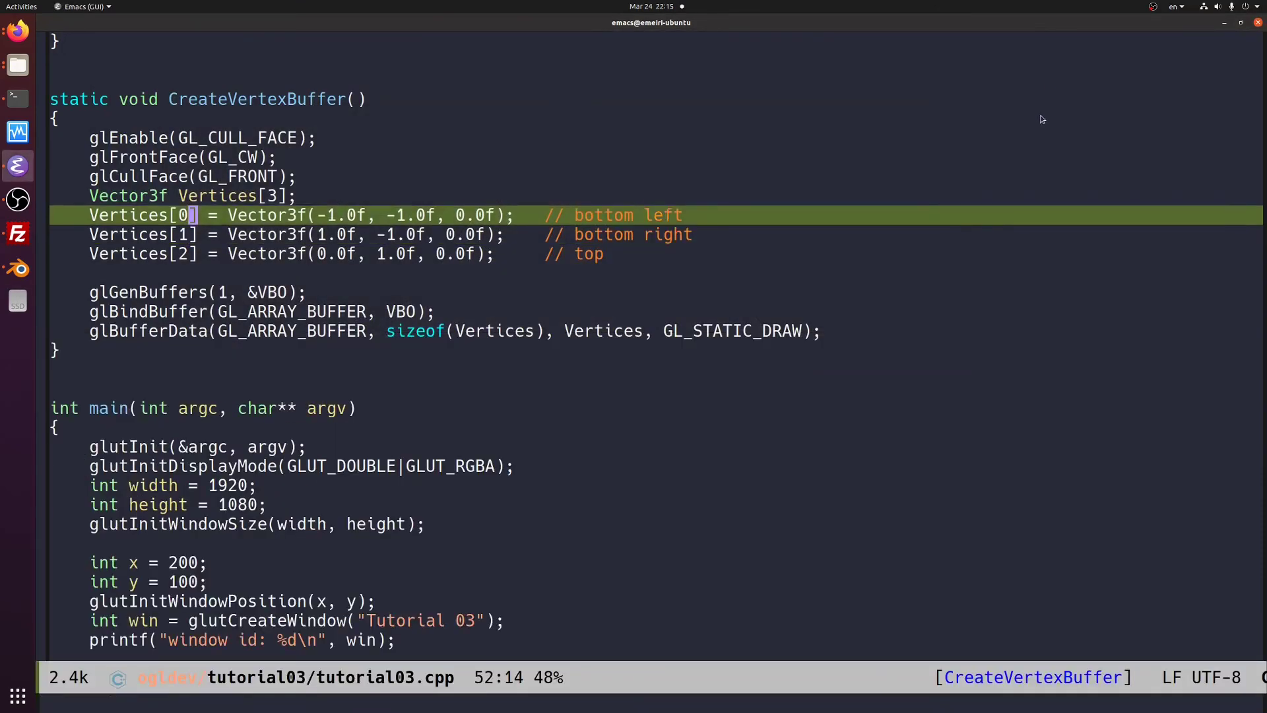
pyautogui.press('Up')
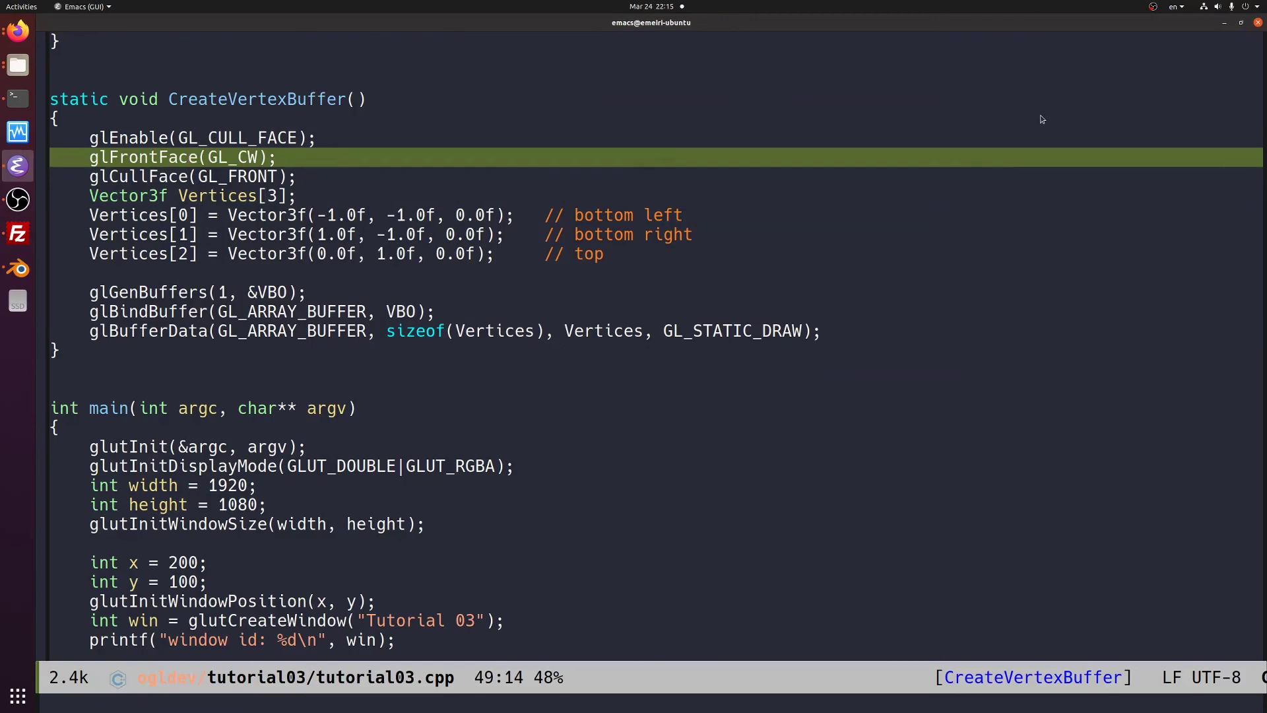